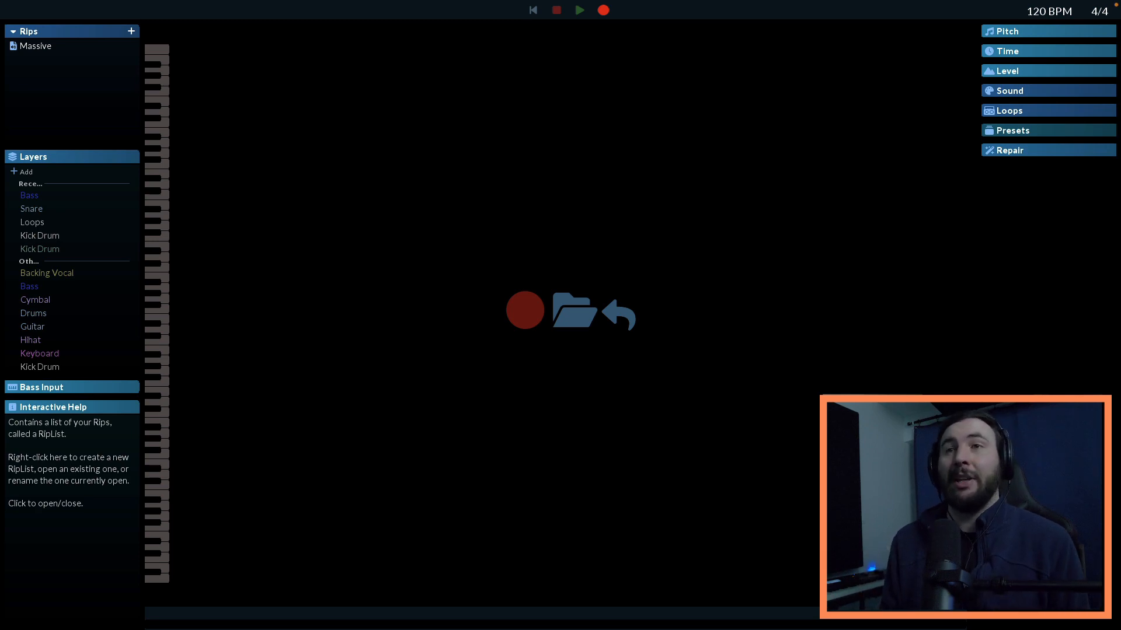
mouse_move(131, 31)
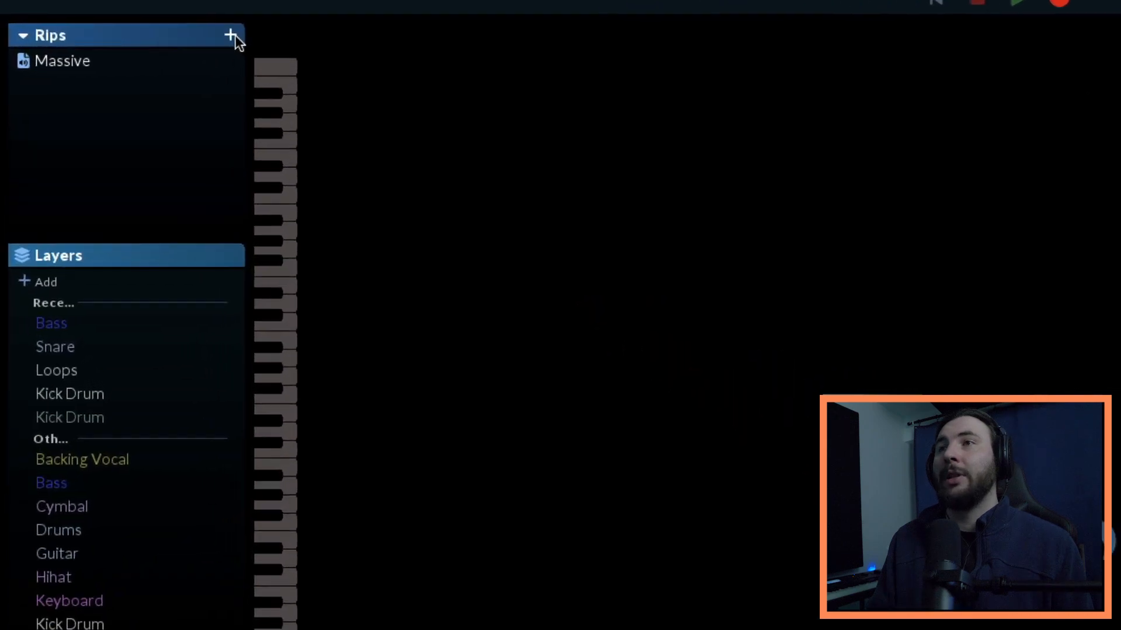
Create a new empty rip, Rip 1, alongside the existing Massive rip
left_click(237, 34)
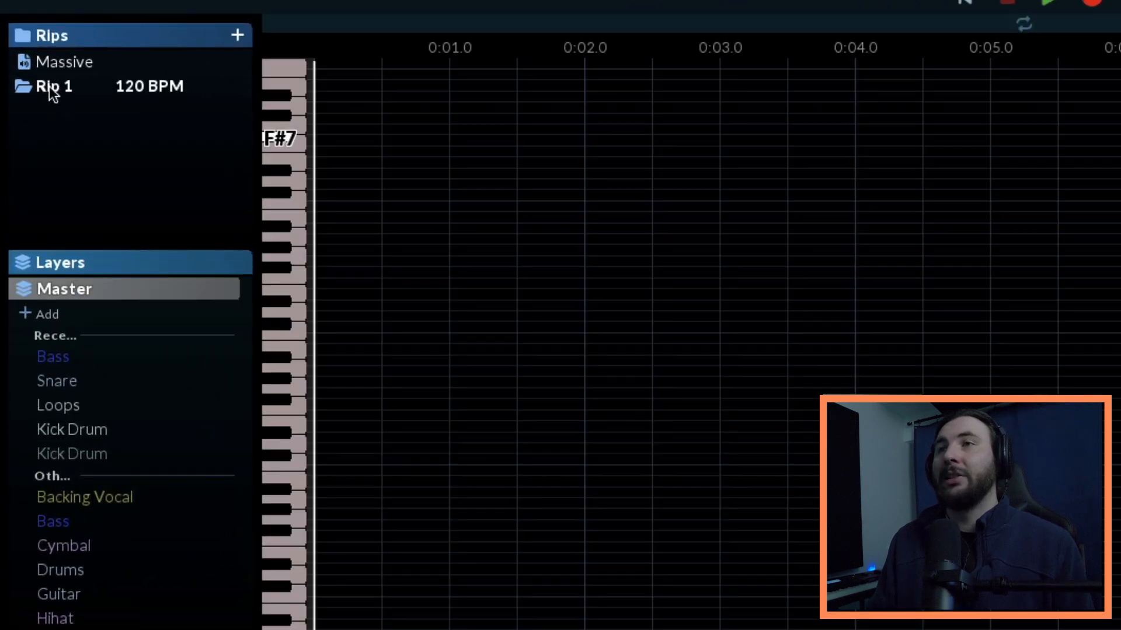
Change the tempo from 120 to 100 BPM and apply it to the whole rip
left_click(1010, 16)
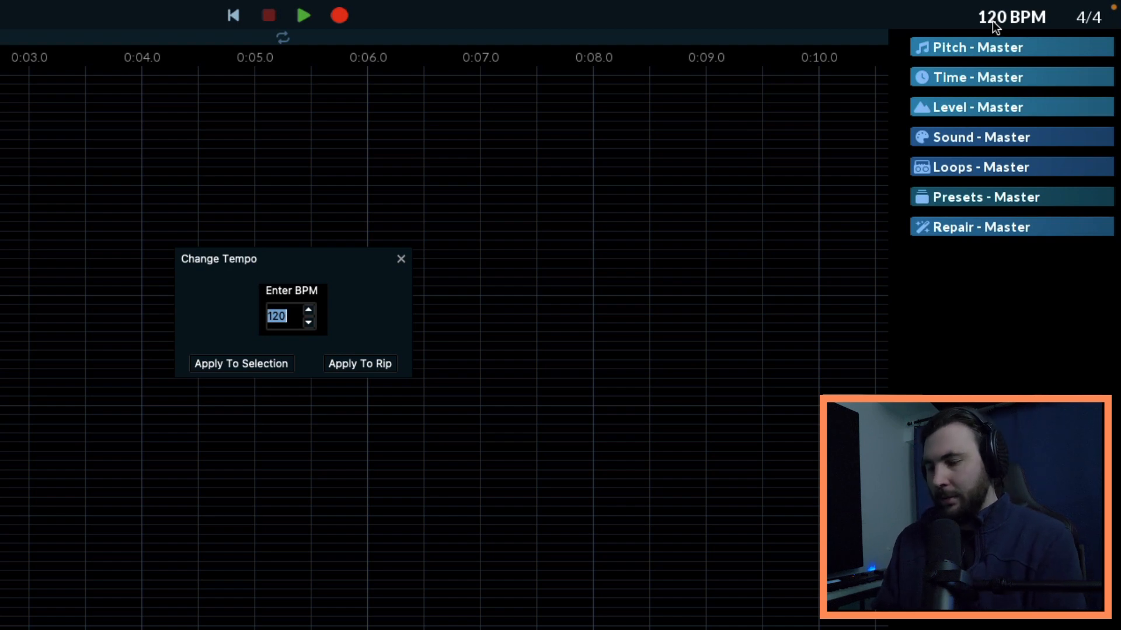
type("100")
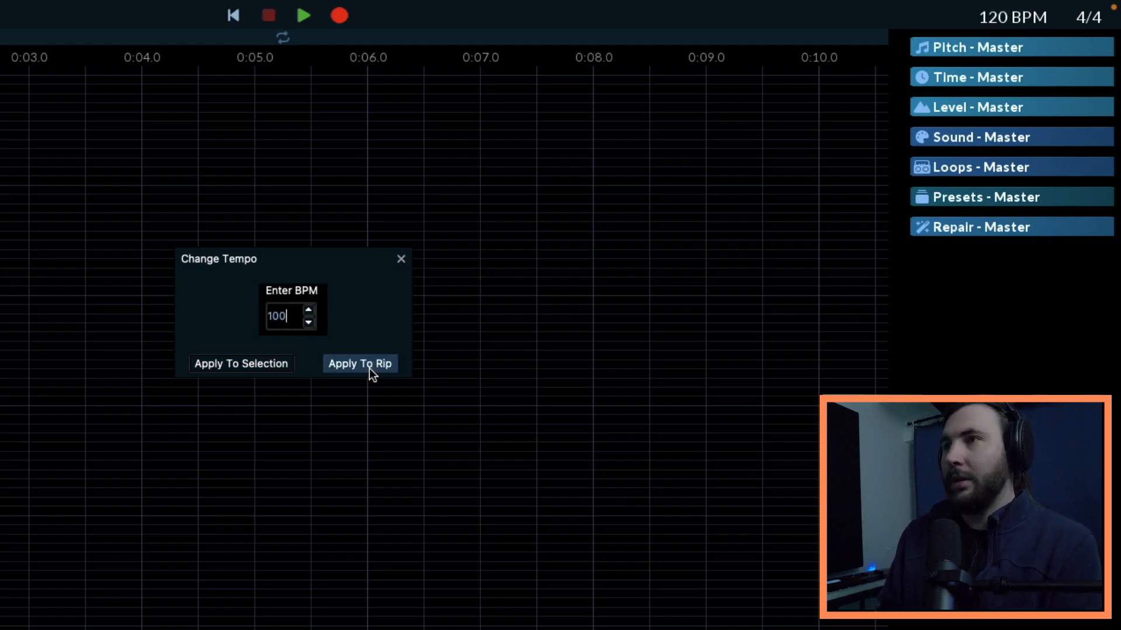
left_click(359, 364)
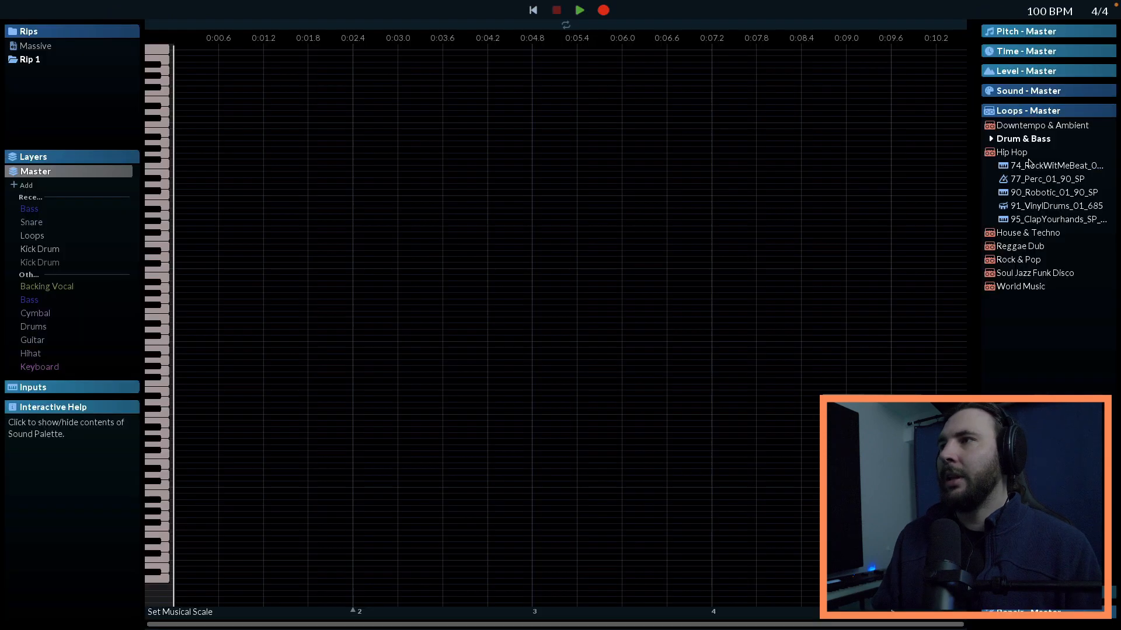
Place the Hip Hop 91_VinylDrums loop on a Loops layer and set a playback loop around it
left_click(1052, 206)
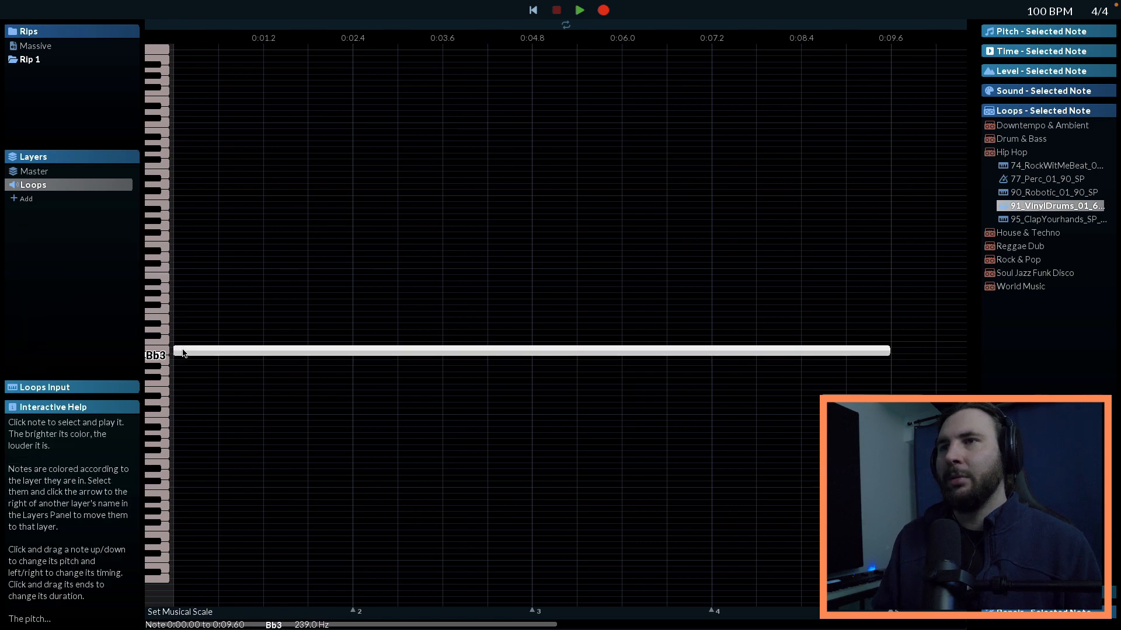
left_click_drag(182, 351, 182, 345)
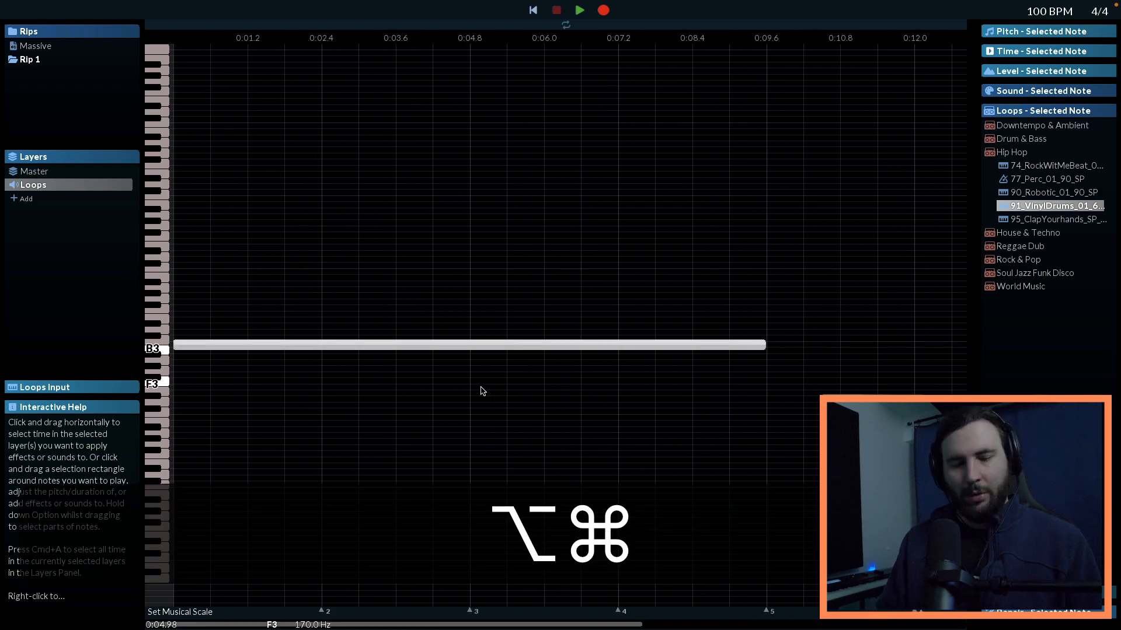
scroll("right", 3)
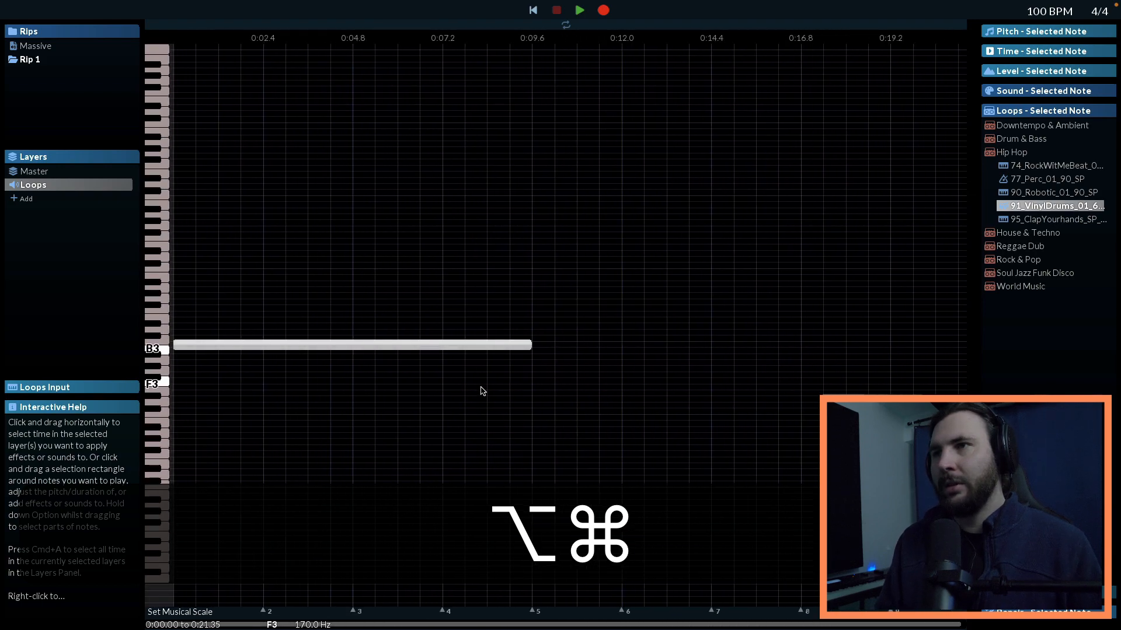
left_click(351, 346)
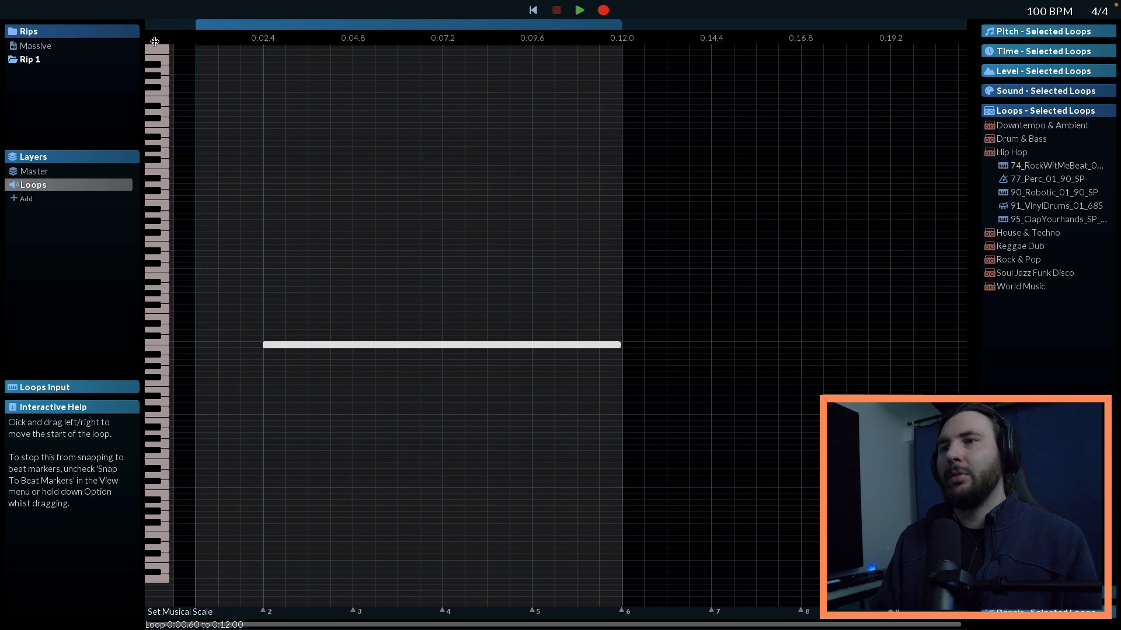
left_click_drag(154, 40, 253, 26)
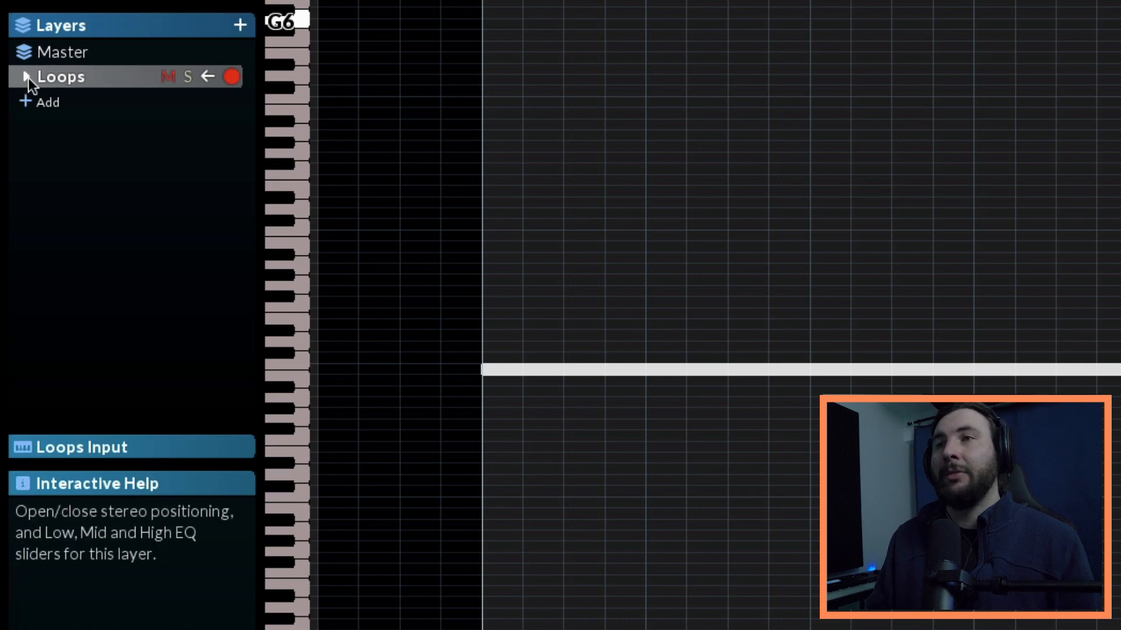
Lower the Mid EQ slider in the Loops layer's stereo and EQ settings
left_click(23, 77)
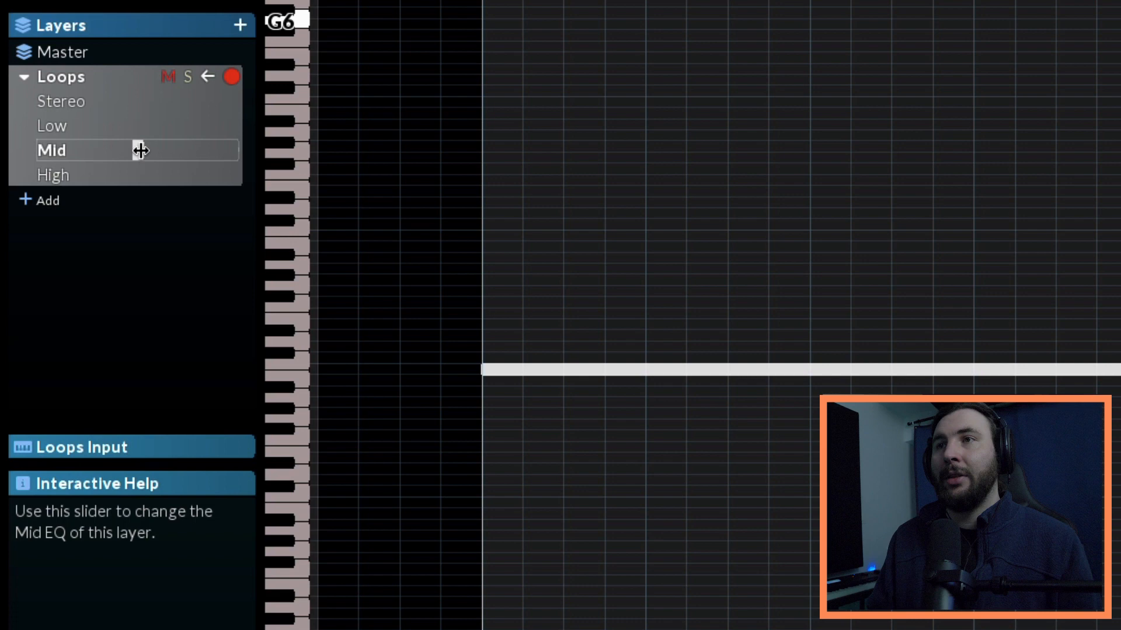
left_click_drag(139, 150, 122, 155)
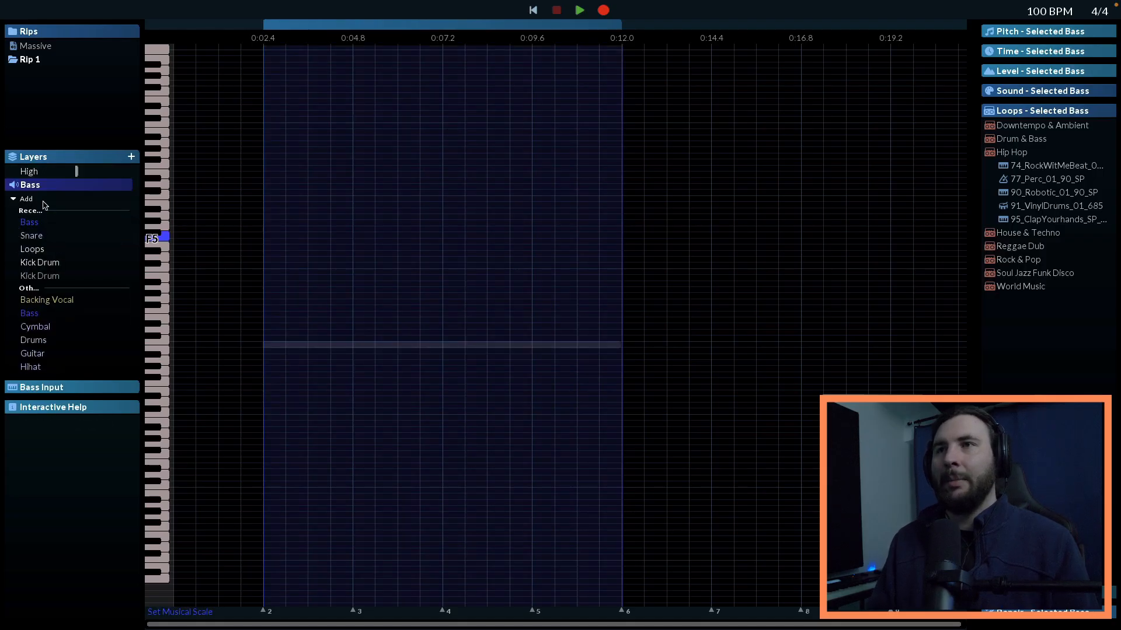
Add a Bass layer on the Discrete4 USB input and record a bass part from the start
left_click(42, 387)
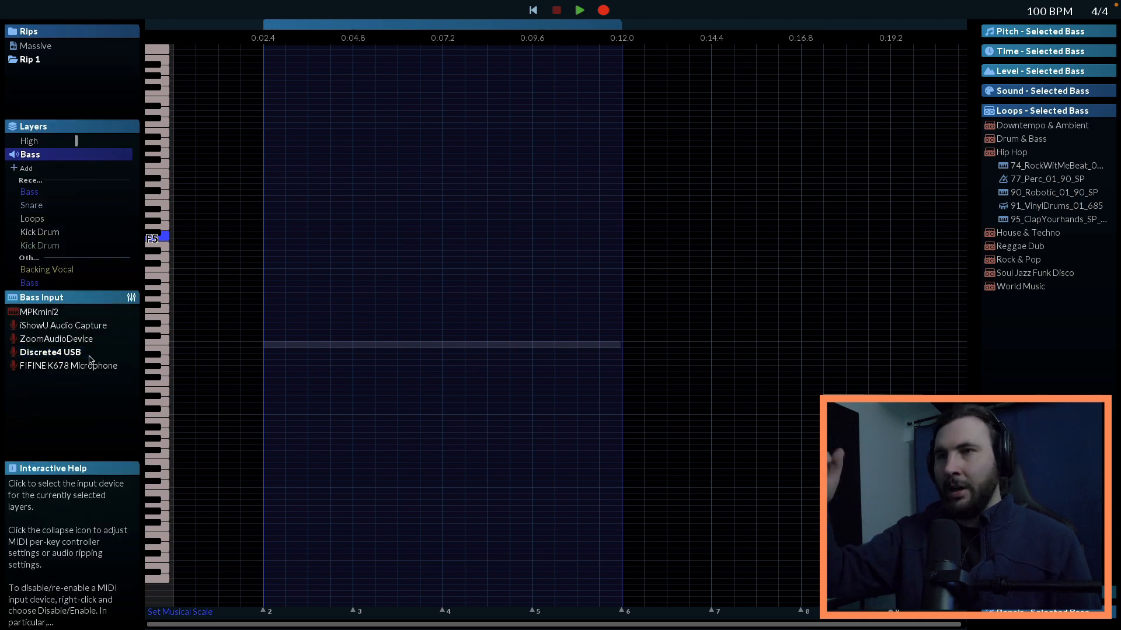
left_click(49, 352)
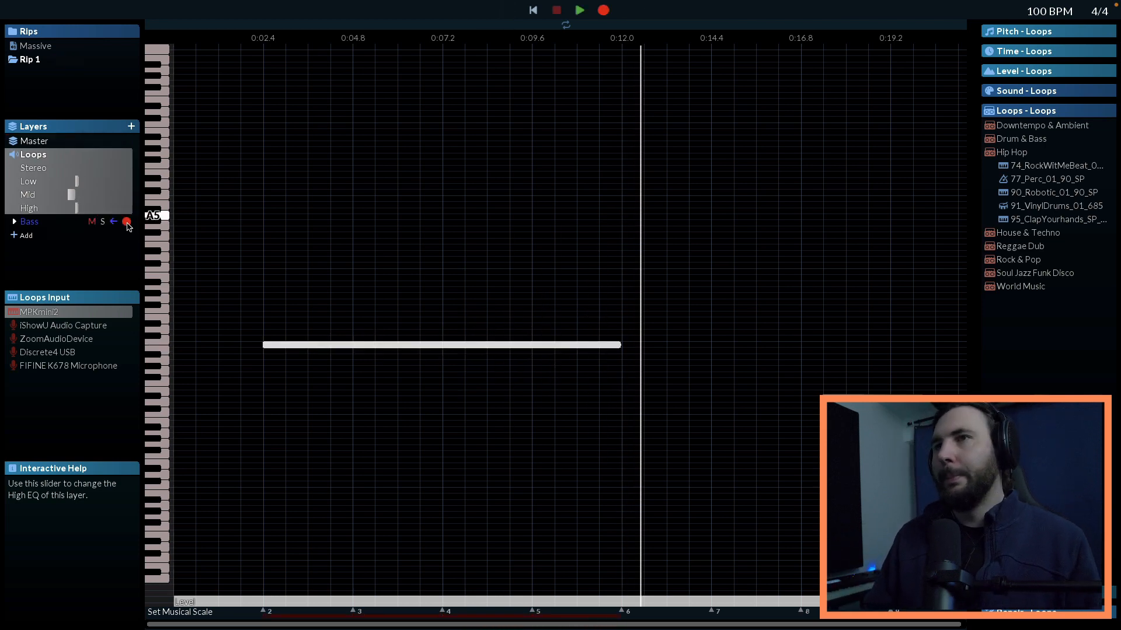
left_click(31, 222)
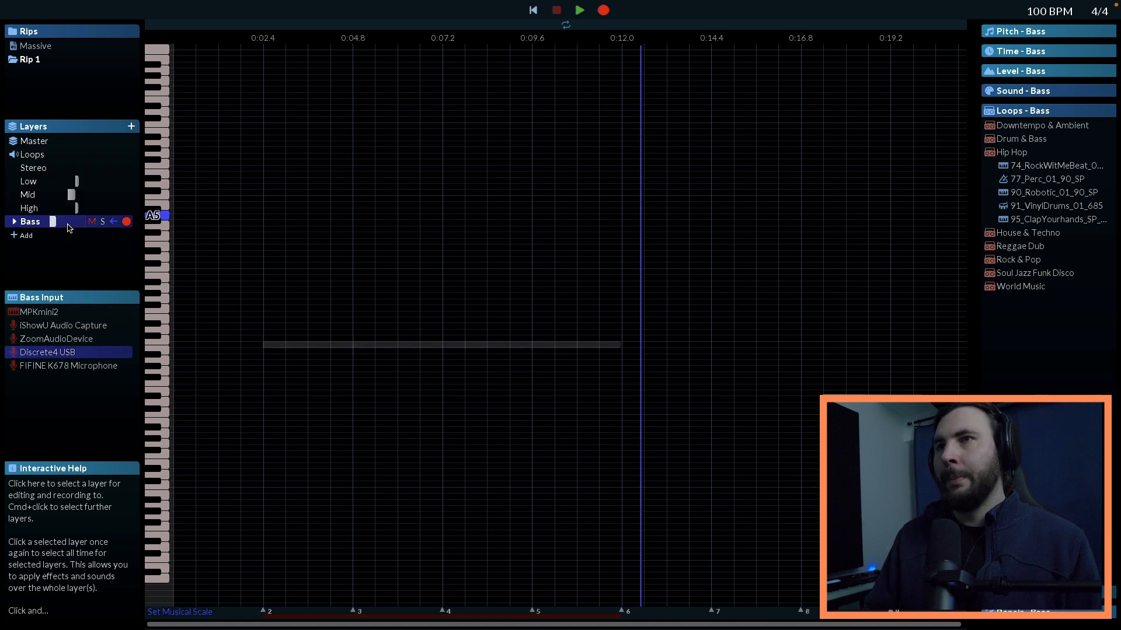
left_click(30, 220)
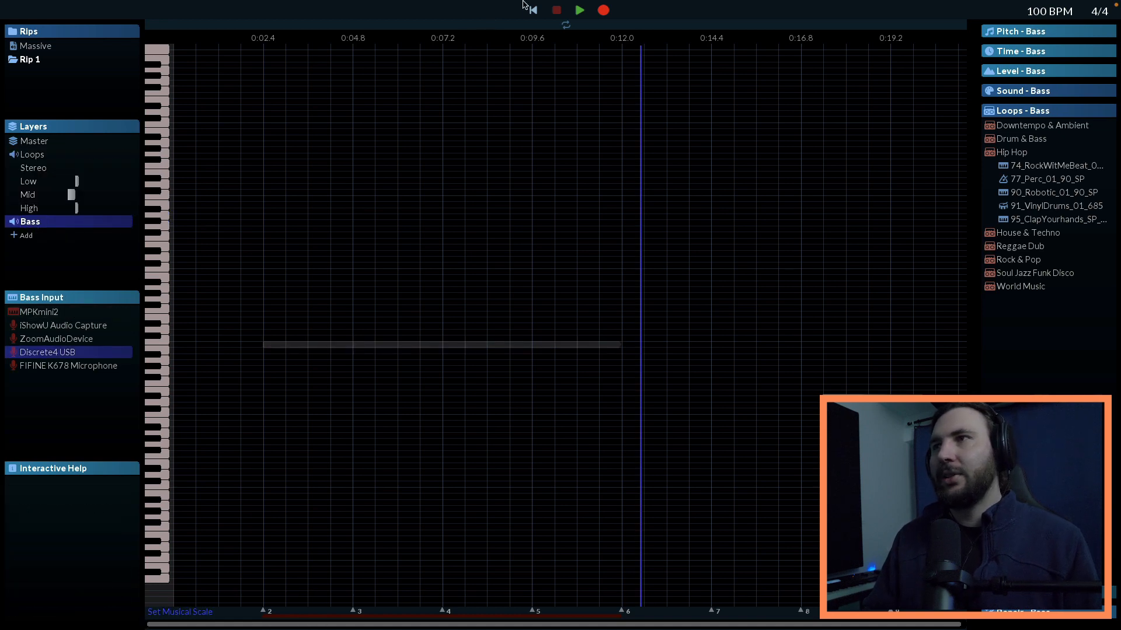
mouse_move(128, 221)
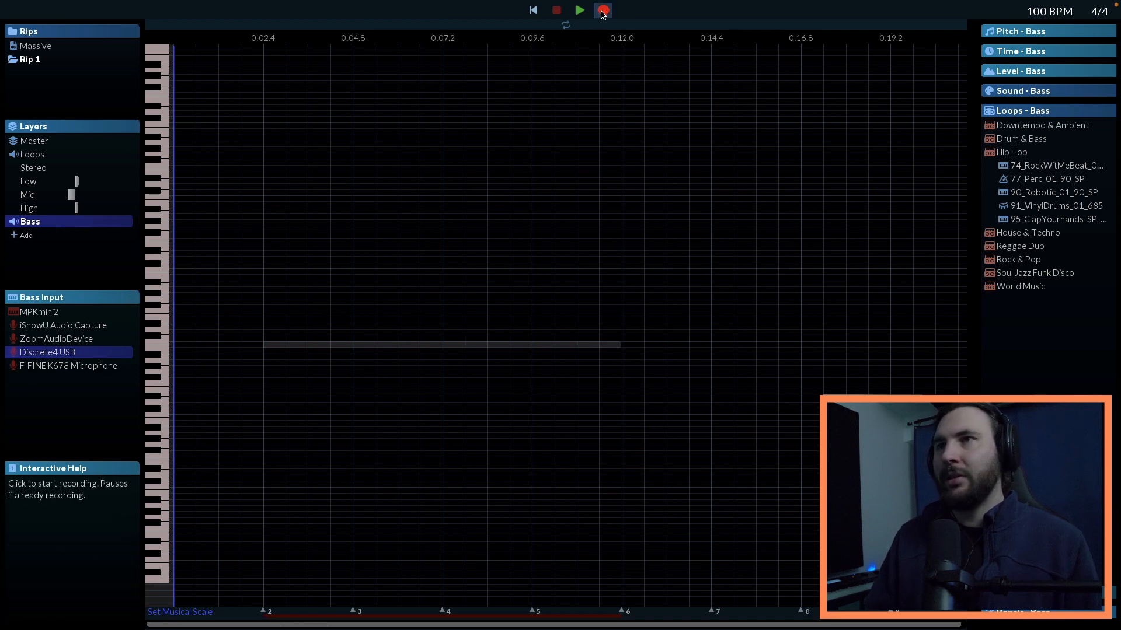
left_click(602, 11)
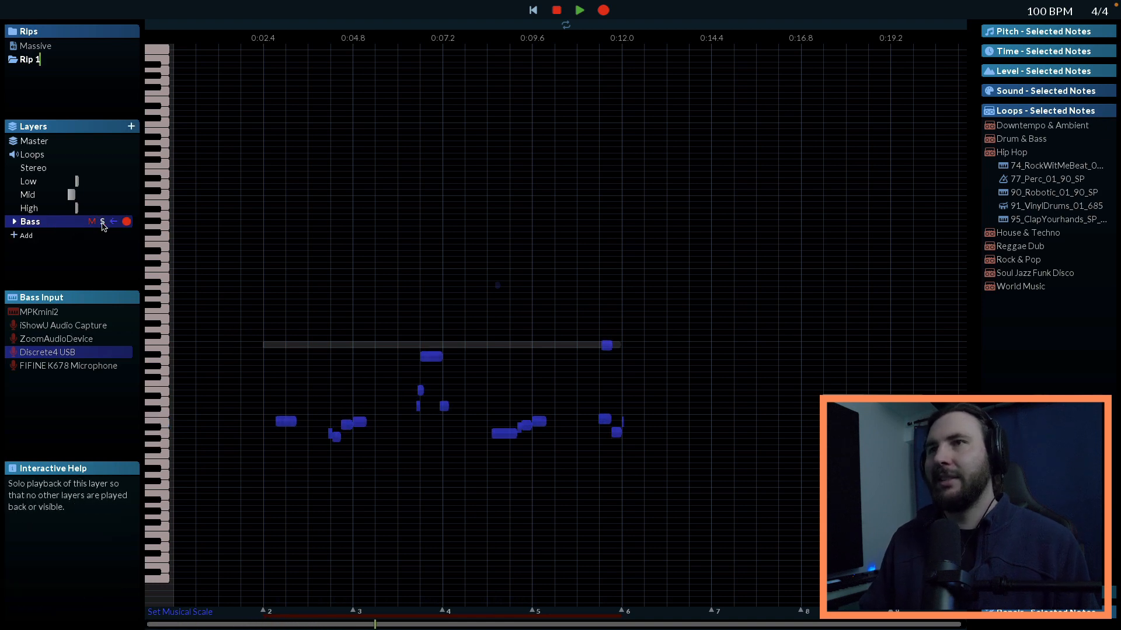
Solo the Bass layer and select its recorded notes with the Pitch effects shown
left_click(102, 222)
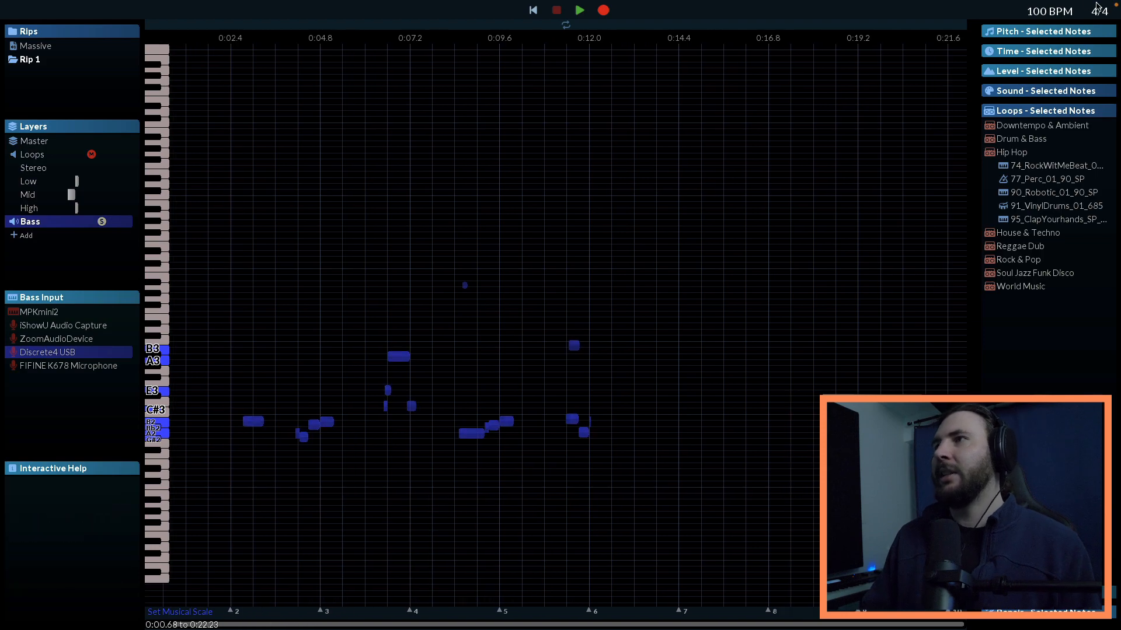
left_click(1045, 31)
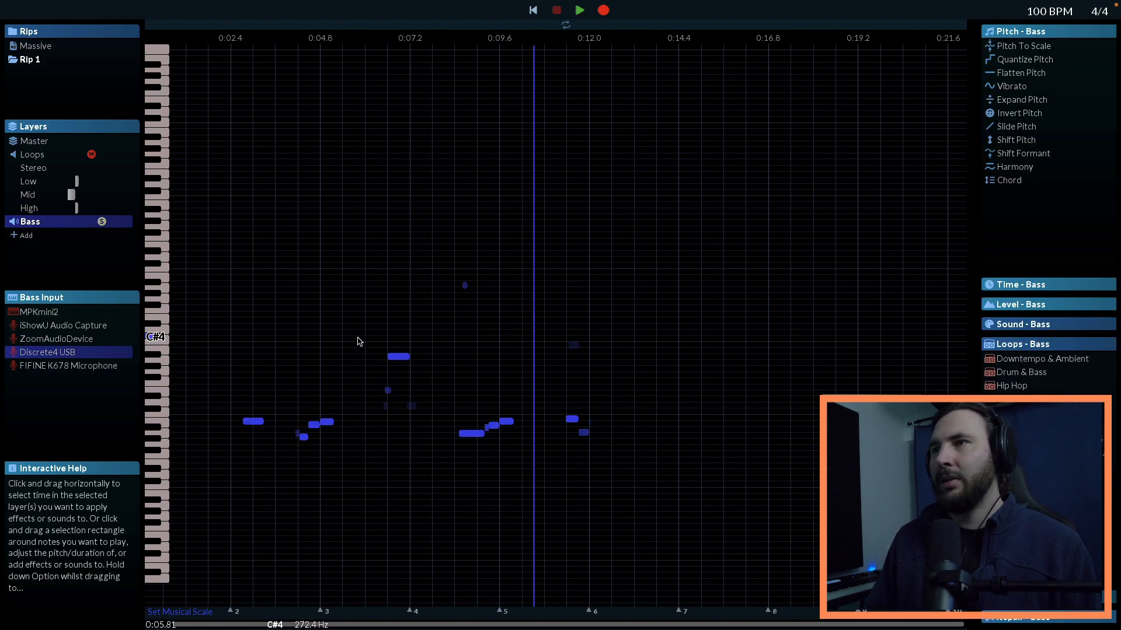
left_click_drag(366, 390, 422, 417)
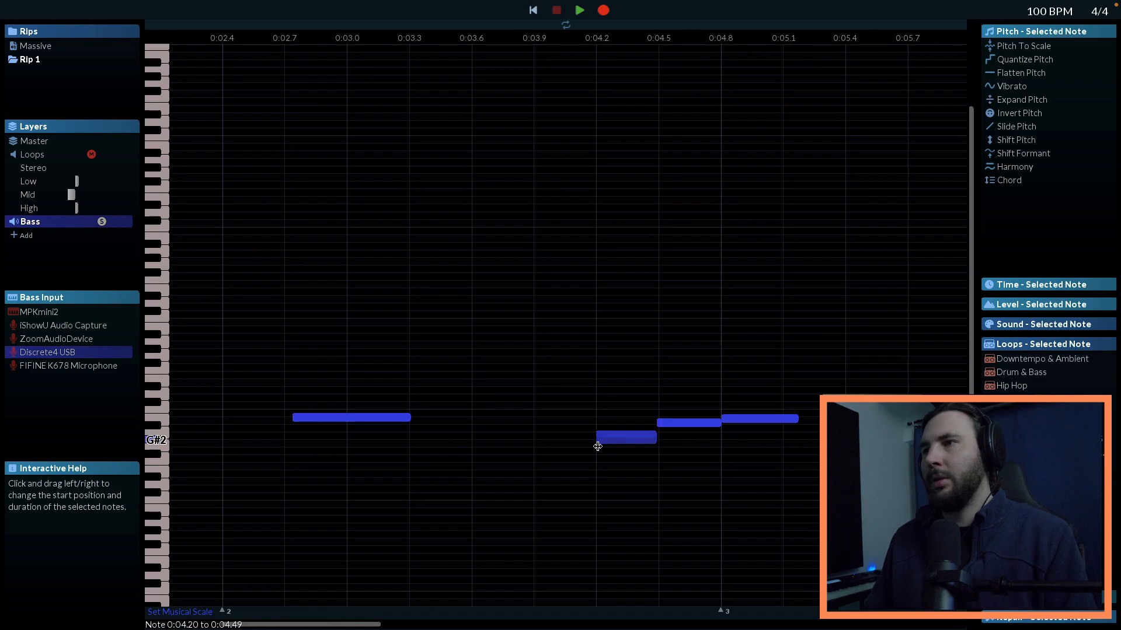
Quantize the timing of the bass notes from the Time effects list
left_click(627, 437)
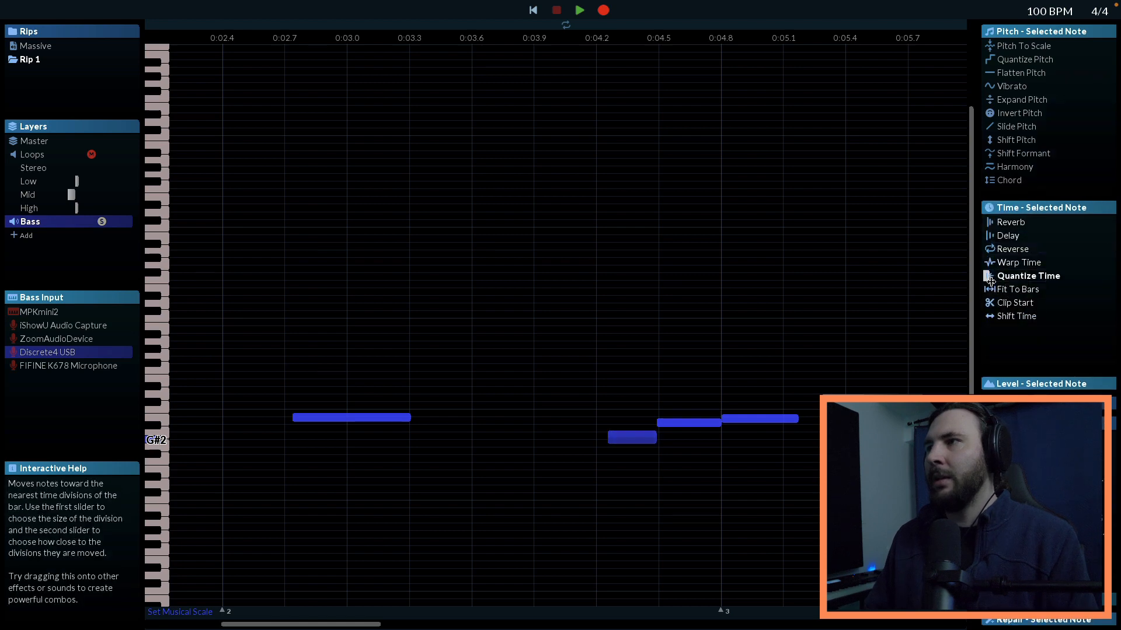
left_click(1028, 275)
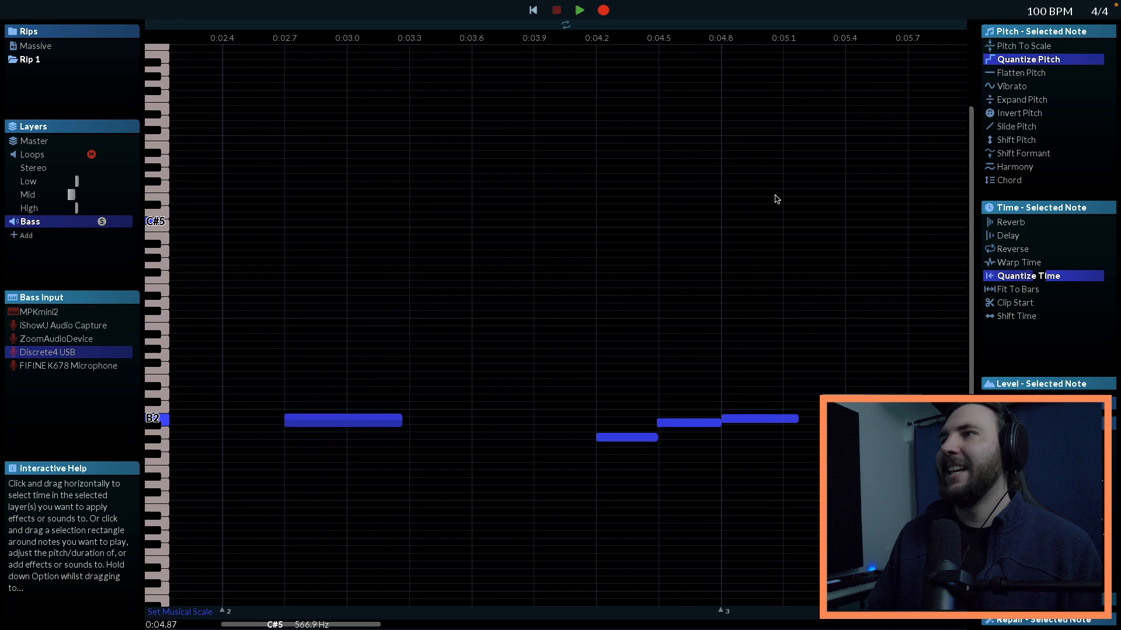
left_click(1012, 85)
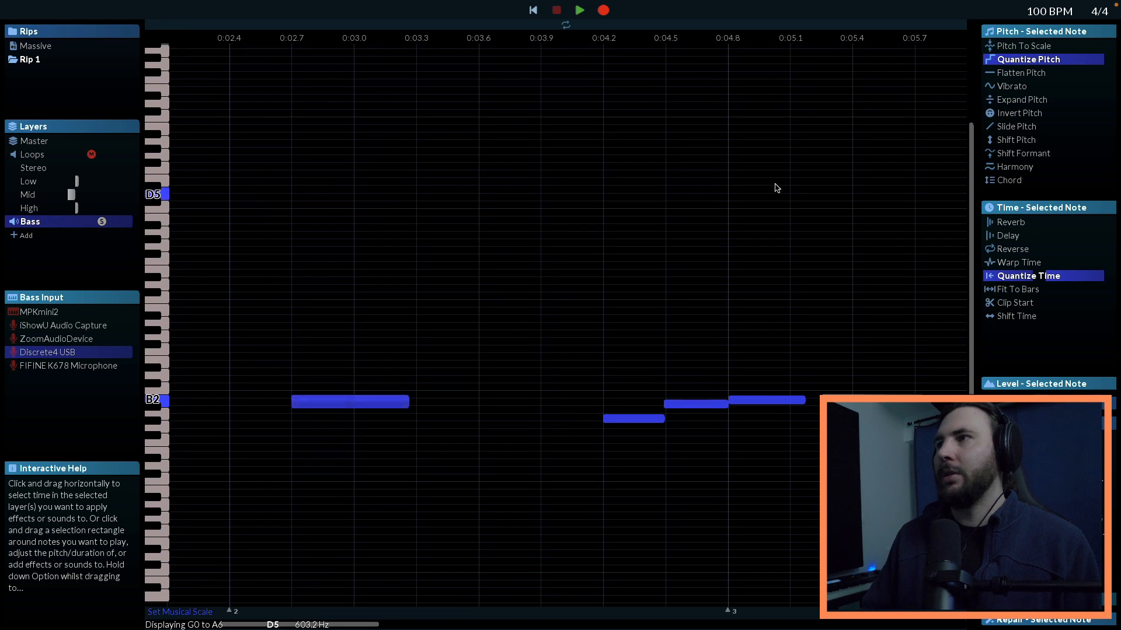
left_click(1021, 73)
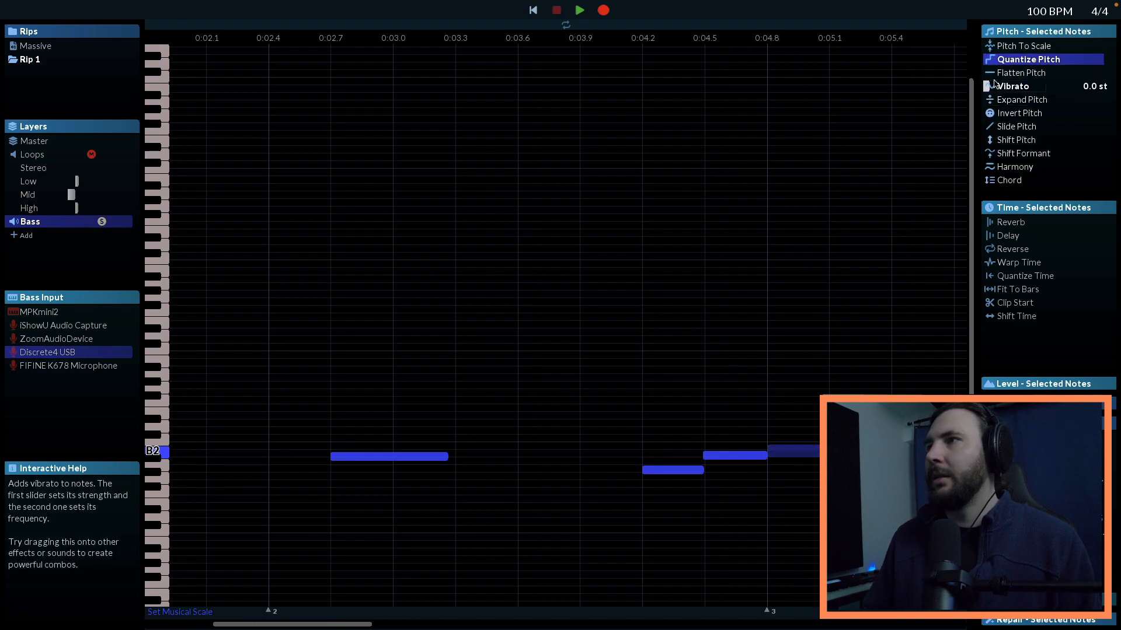
Apply Quantize Pitch, Quantize Time and Flatten Pitch to the selected bass notes, then deselect
left_click(1020, 72)
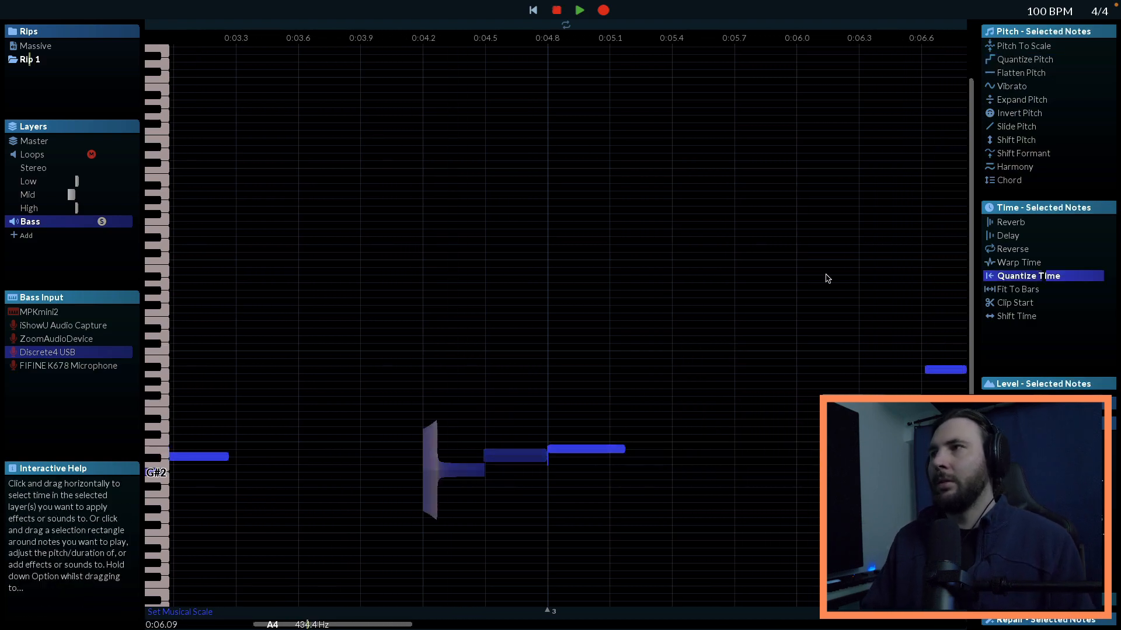
left_click(1023, 60)
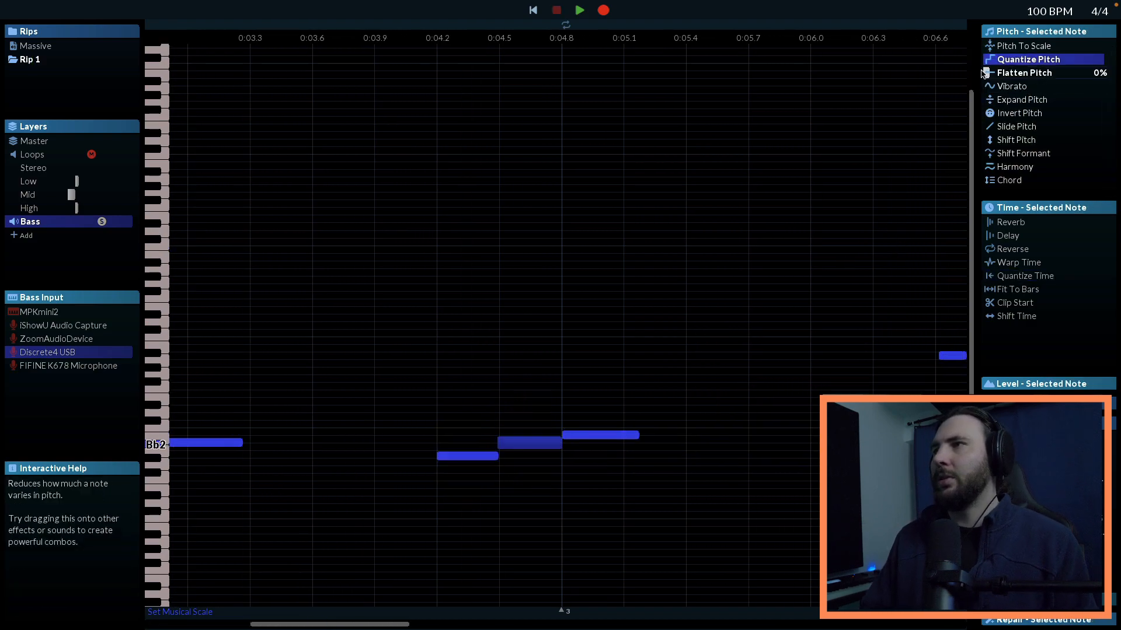
left_click(1024, 72)
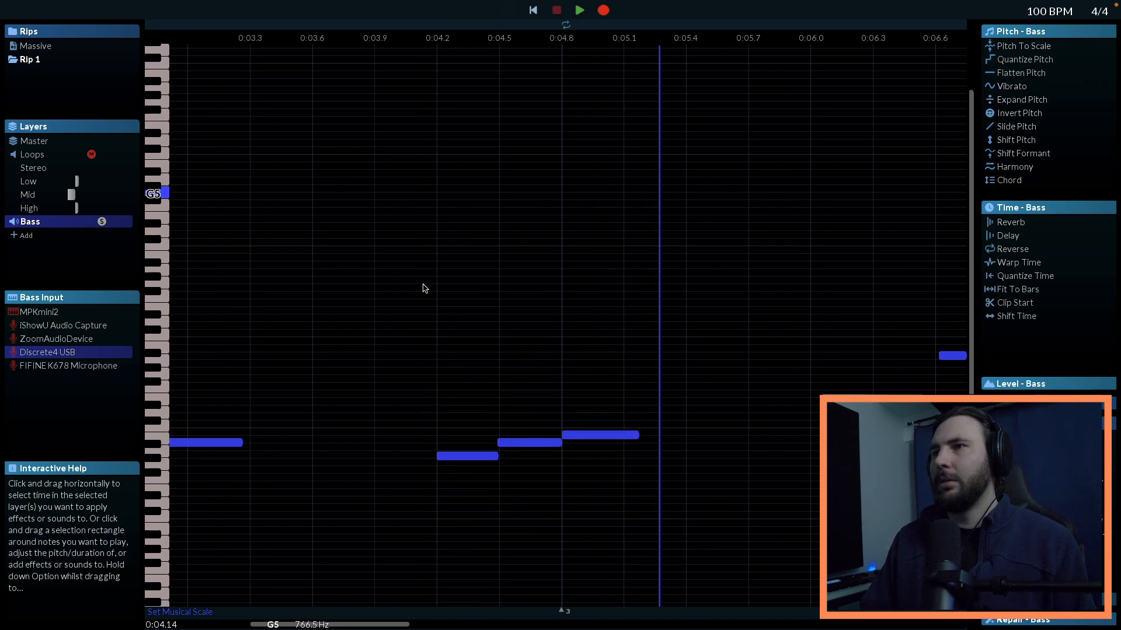
left_click(579, 9)
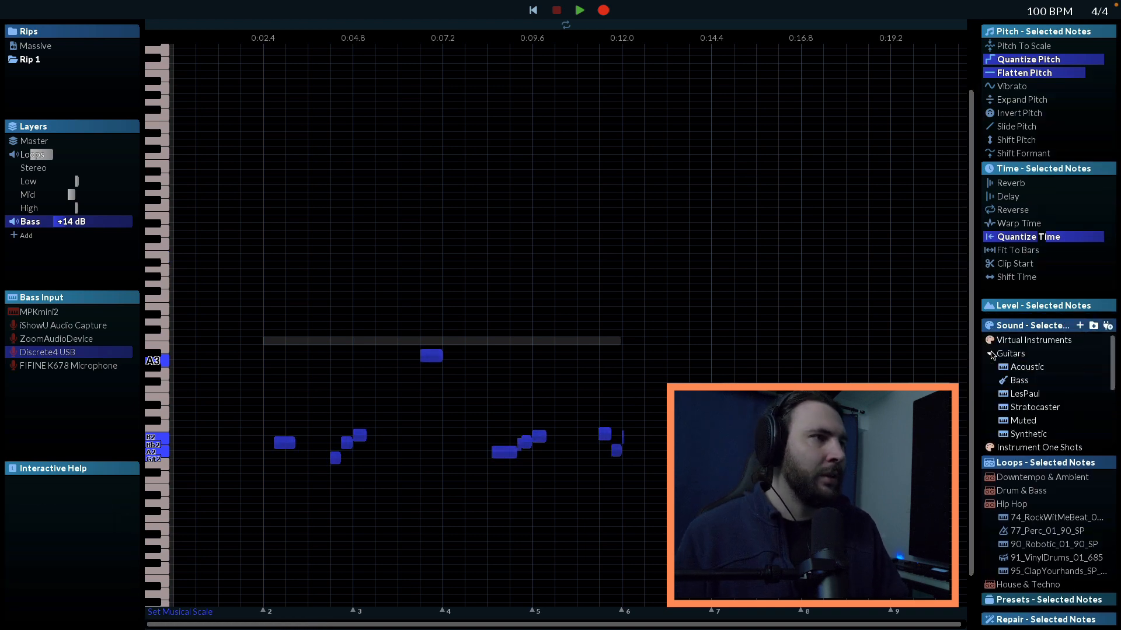
Apply the Guitars Bass sound to the bass notes, adjust its amount, and audition the layer
left_click(1016, 380)
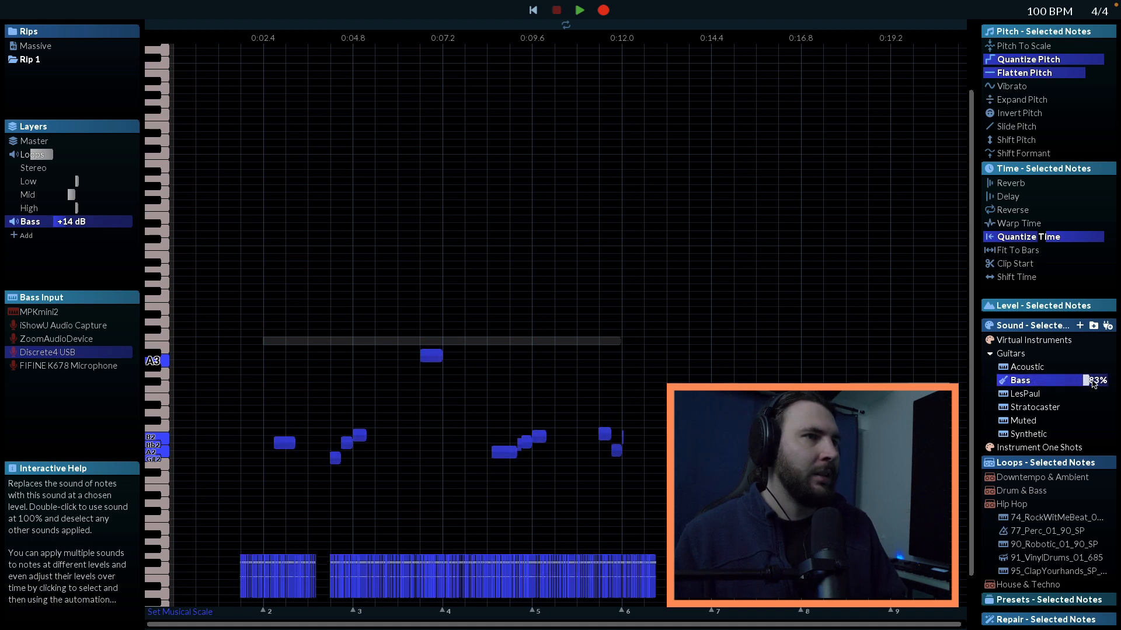
left_click_drag(1078, 380, 1061, 379)
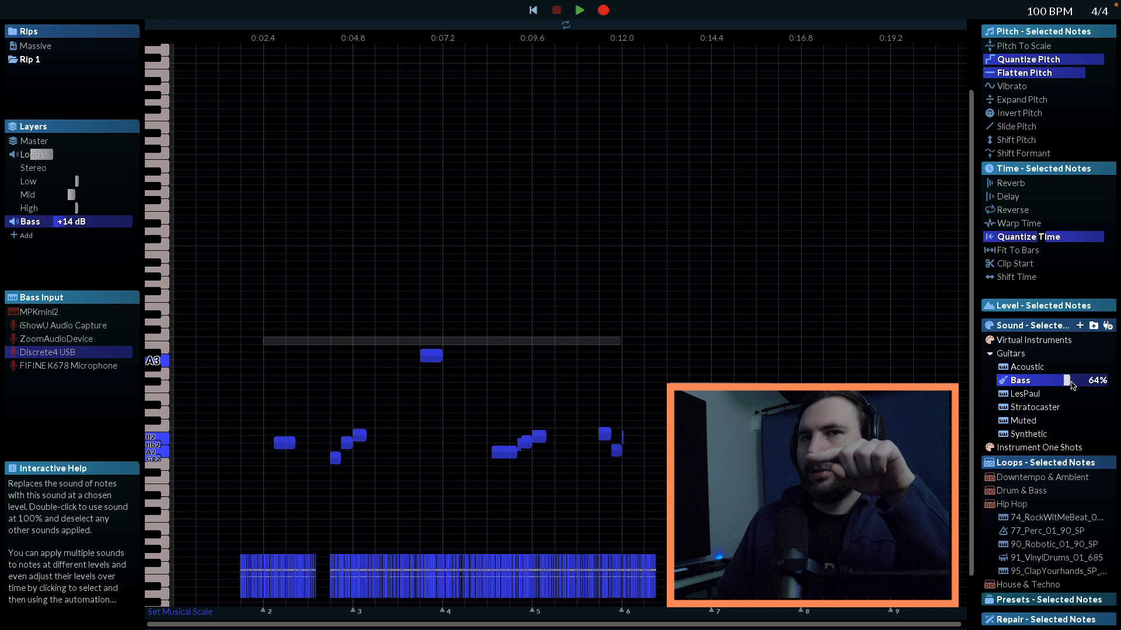
left_click_drag(1071, 379, 1101, 379)
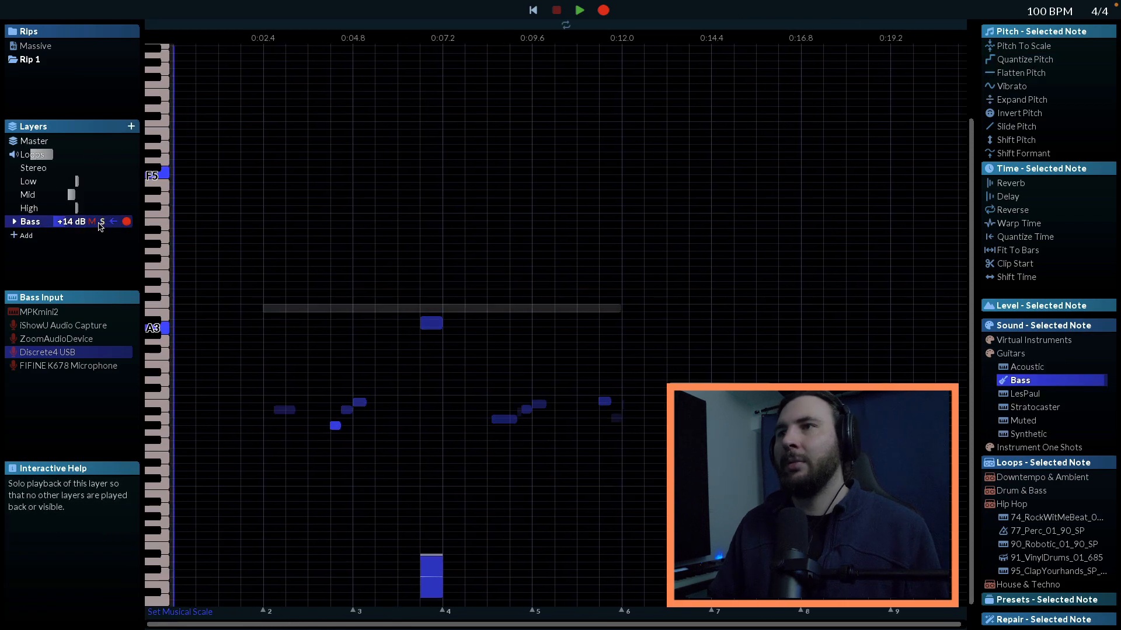
left_click(577, 10)
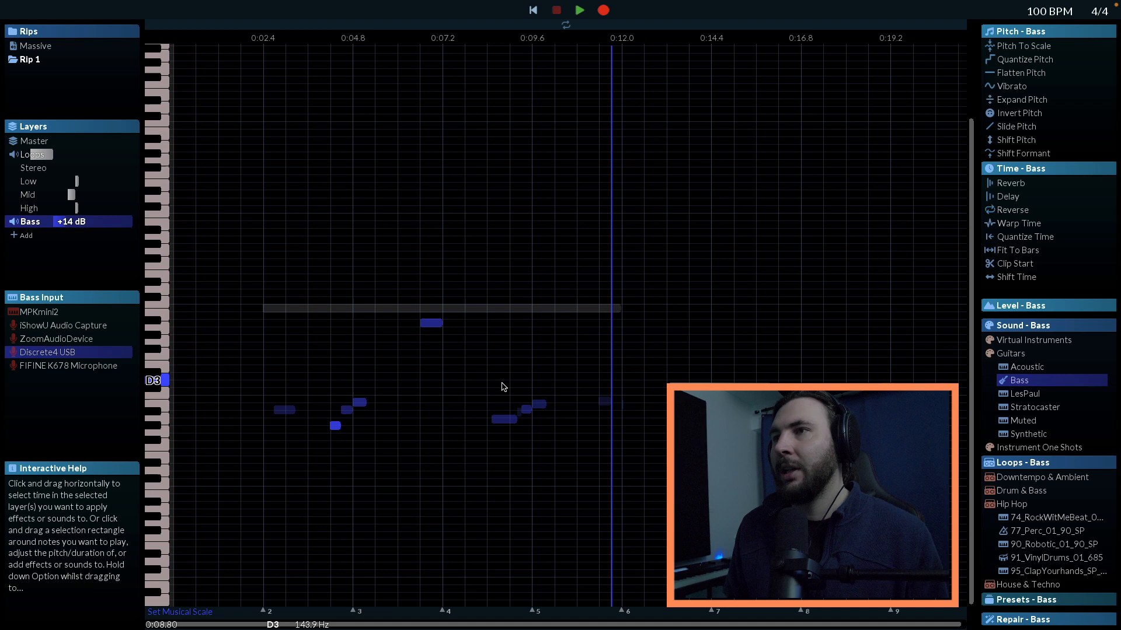
left_click(1018, 380)
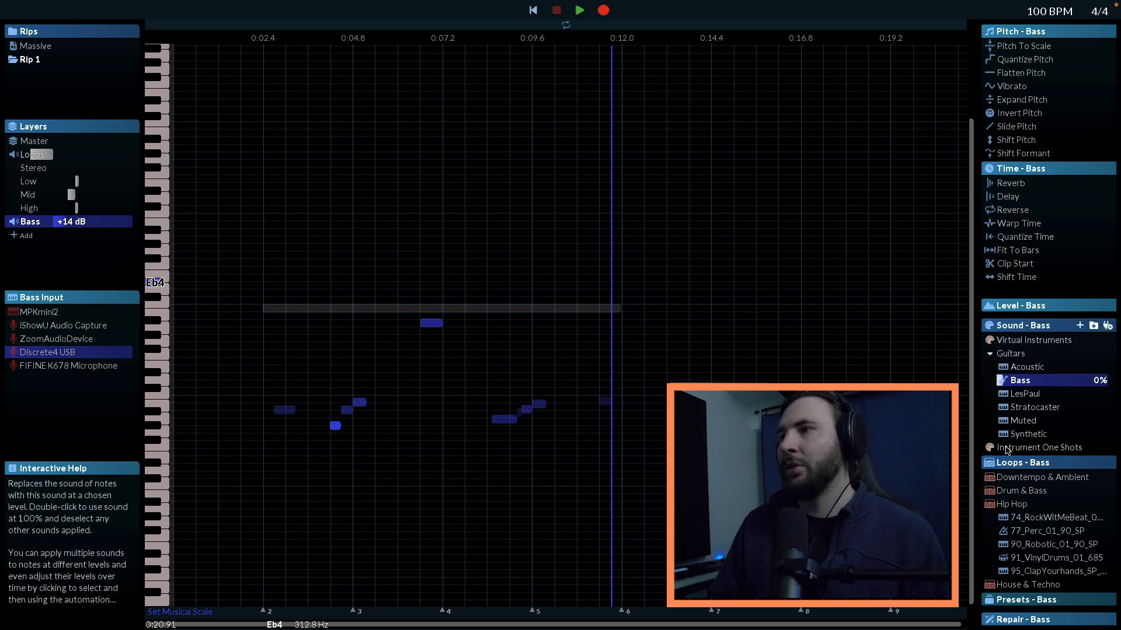
left_click(1024, 394)
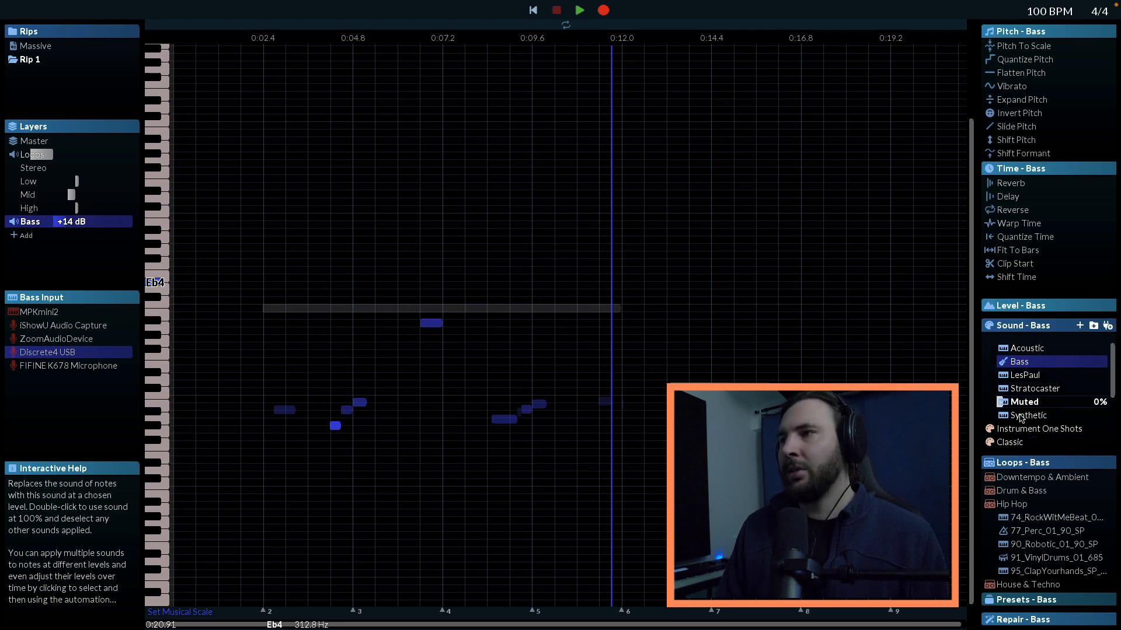
left_click(1033, 340)
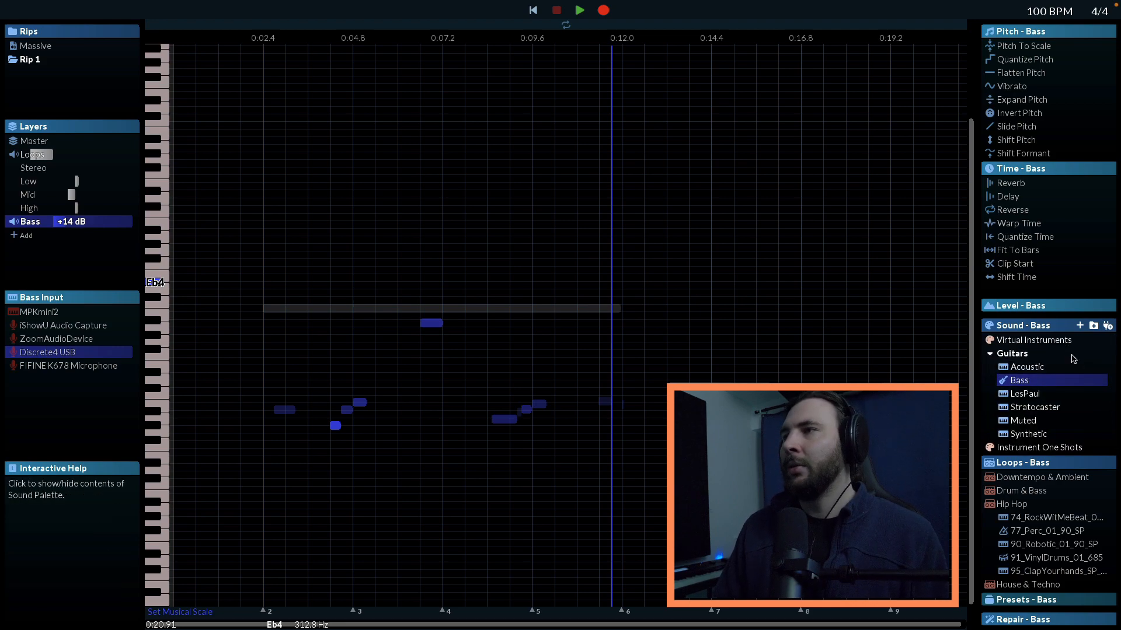
left_click(1042, 367)
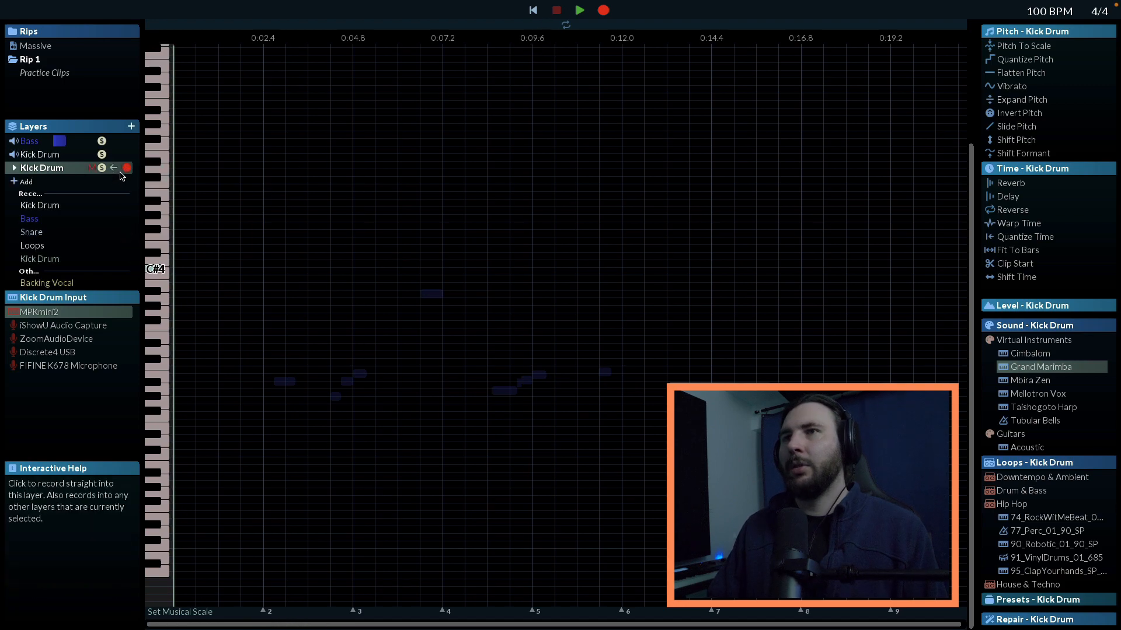
Start recording kick drum hits from the MPKmini2 into the Kick Drum layer
left_click(579, 11)
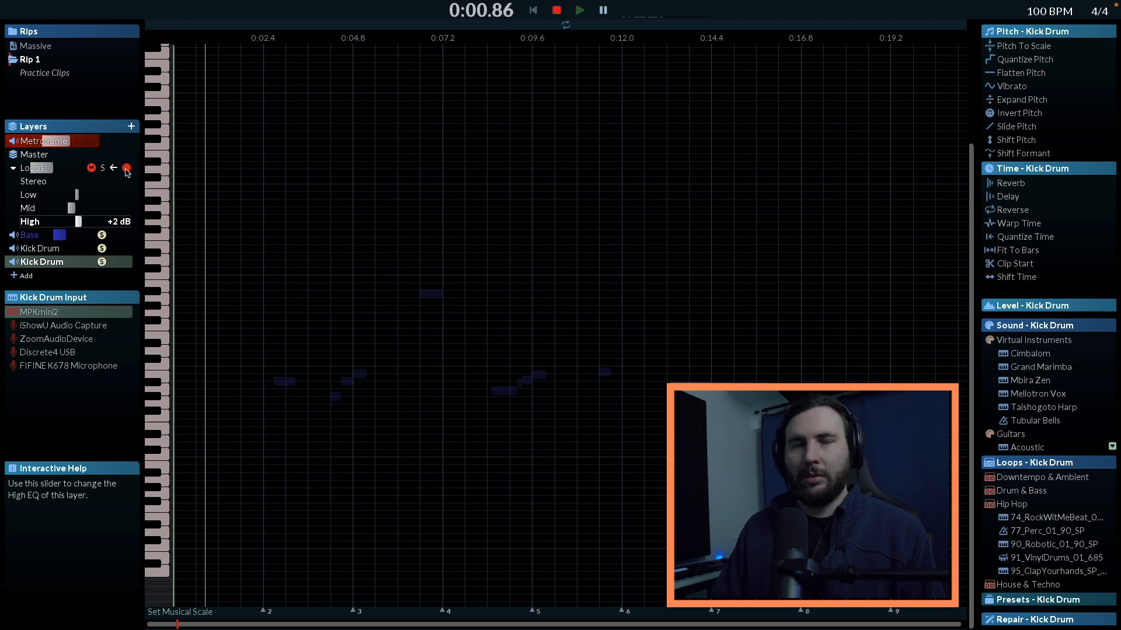
left_click(579, 9)
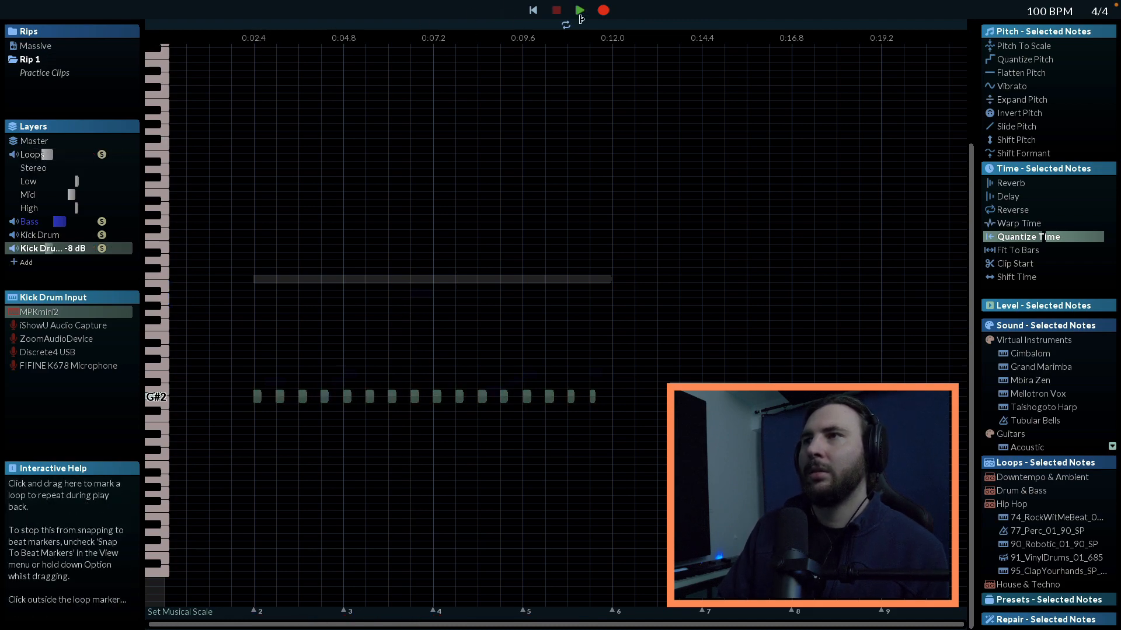
Quantize the recorded kick drum hits onto the beat grid
left_click(579, 11)
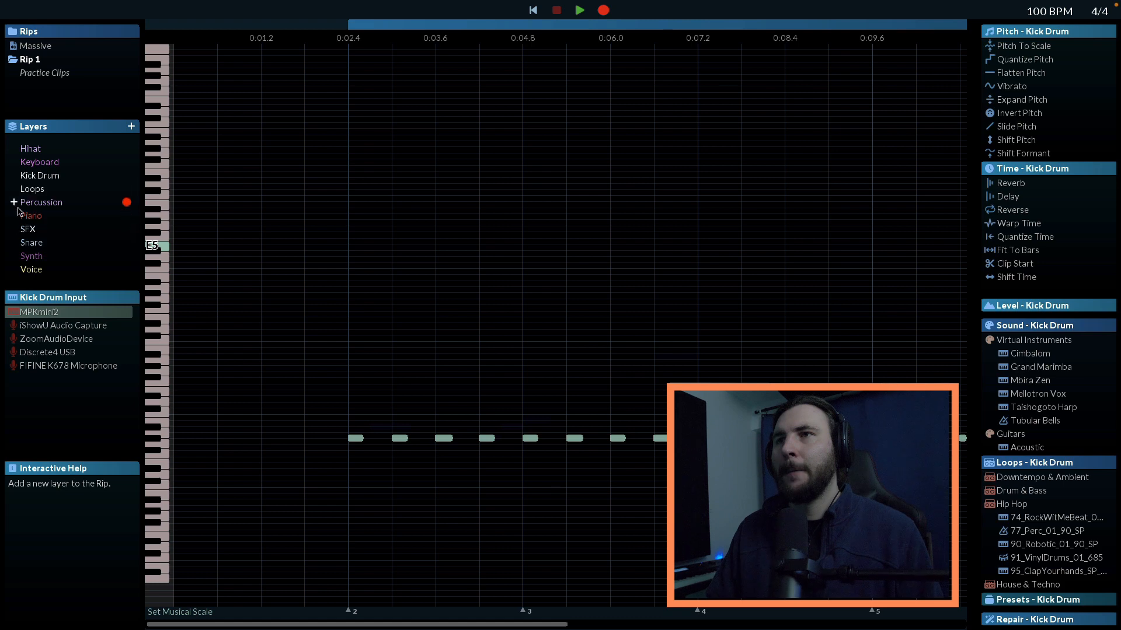
Create a Keyboard layer on the Discrete4 USB input and record a take of chord stabs
left_click(40, 161)
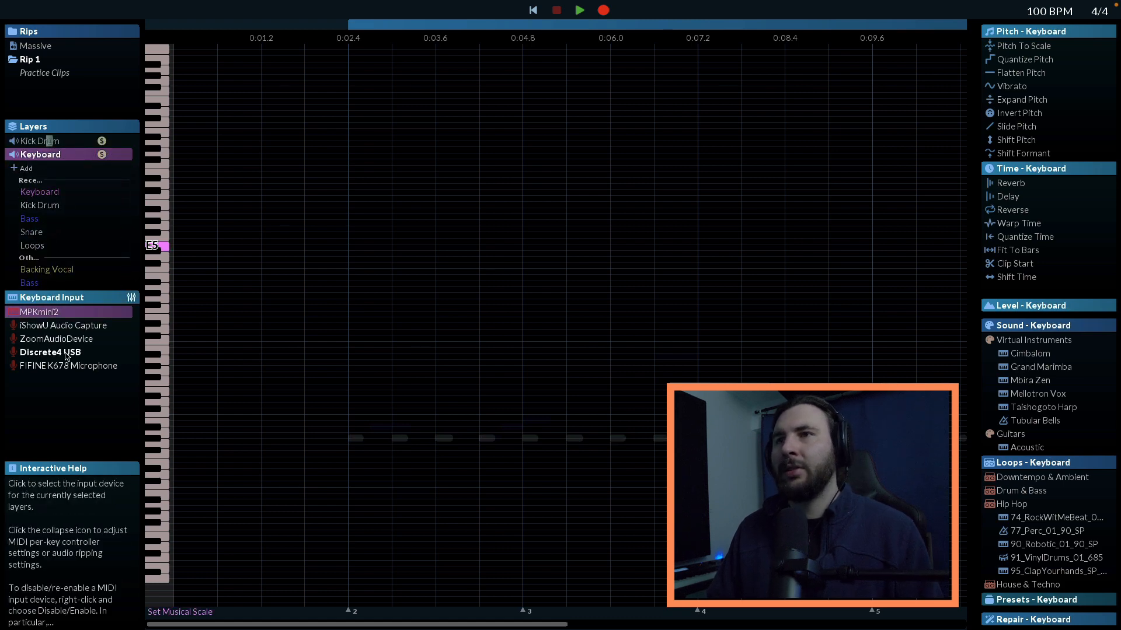
left_click(51, 352)
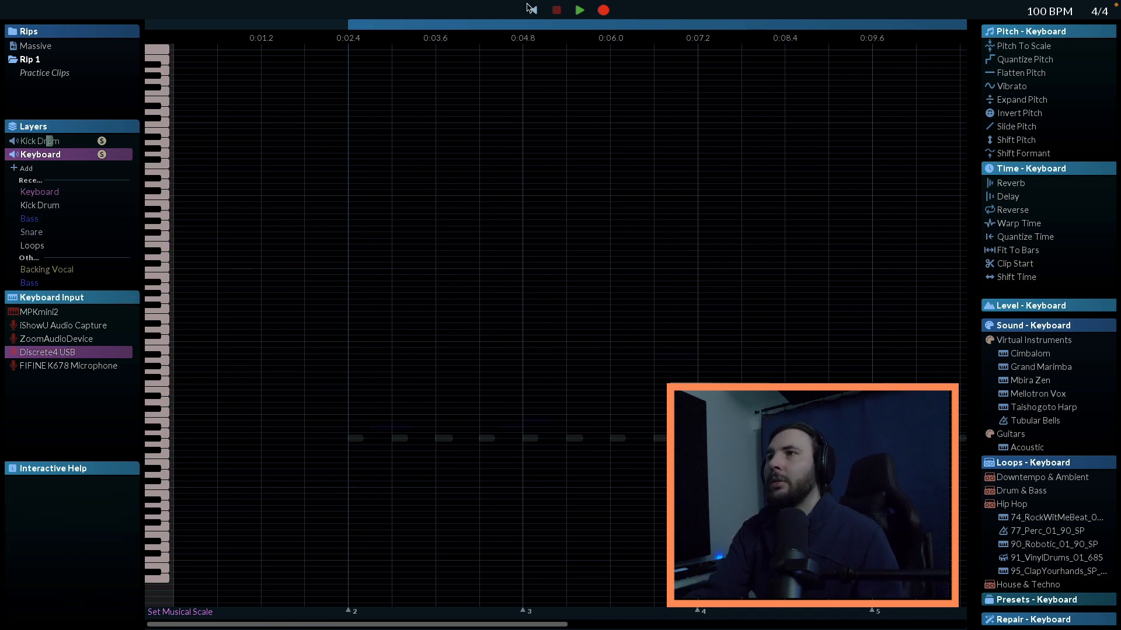
mouse_move(602, 11)
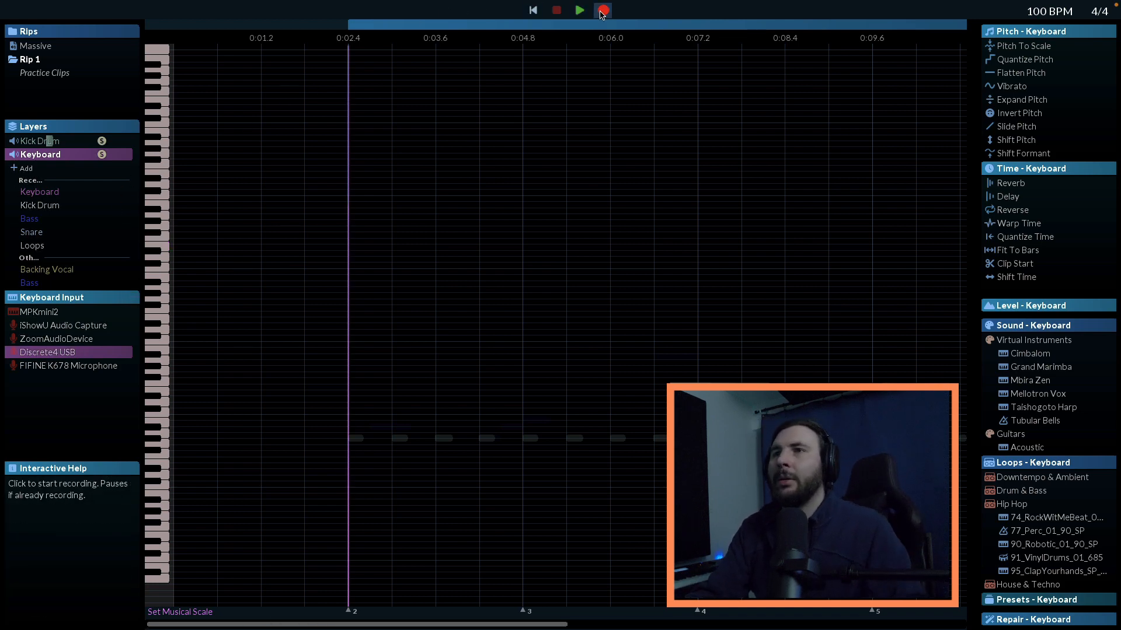
left_click(578, 11)
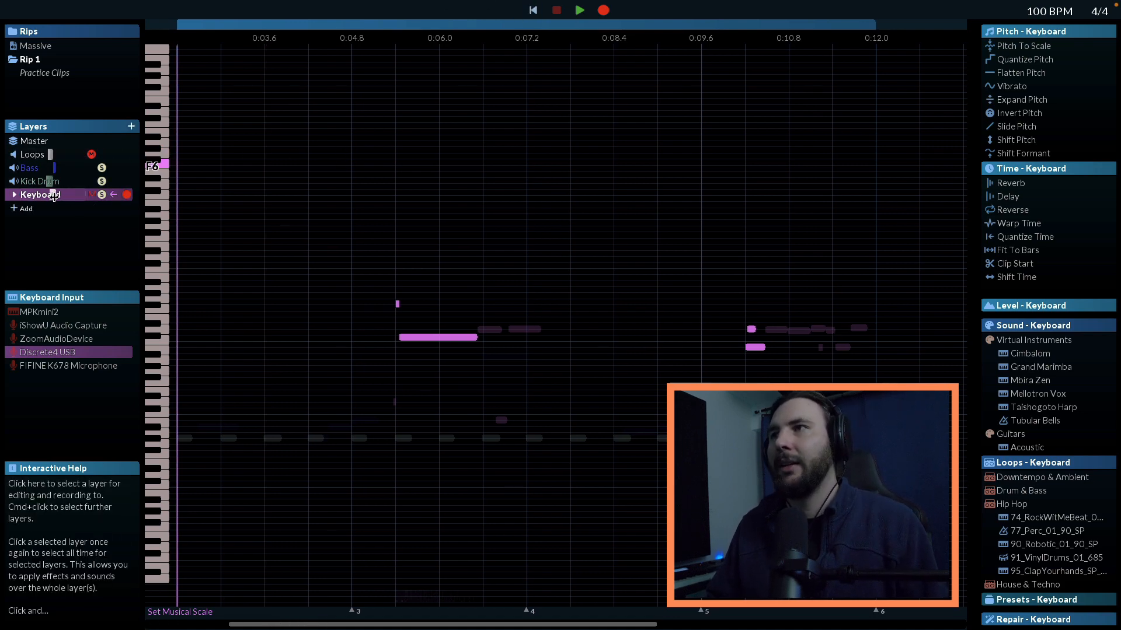
left_click(579, 11)
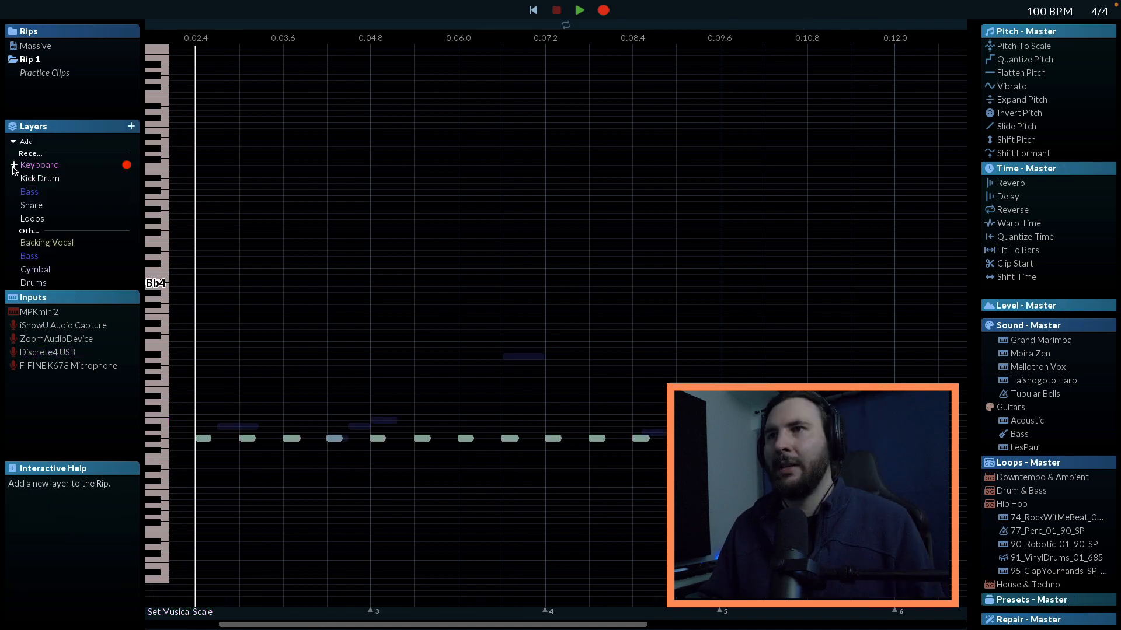
Create another Keyboard layer on MPKmini2 and record sustained chords, then pause
left_click(39, 165)
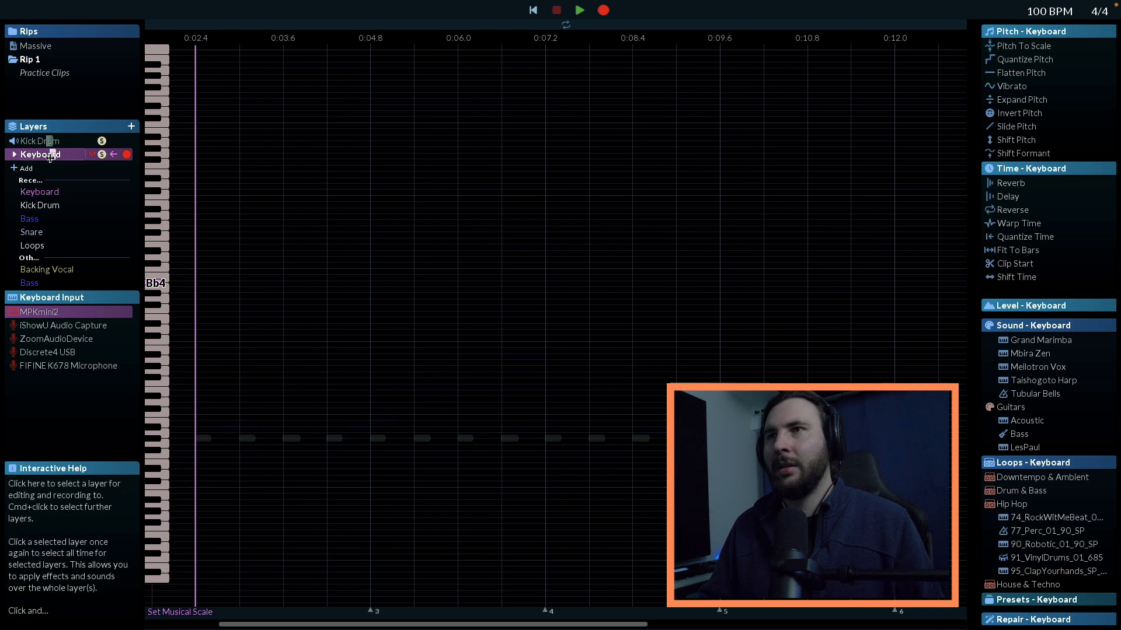
left_click(40, 312)
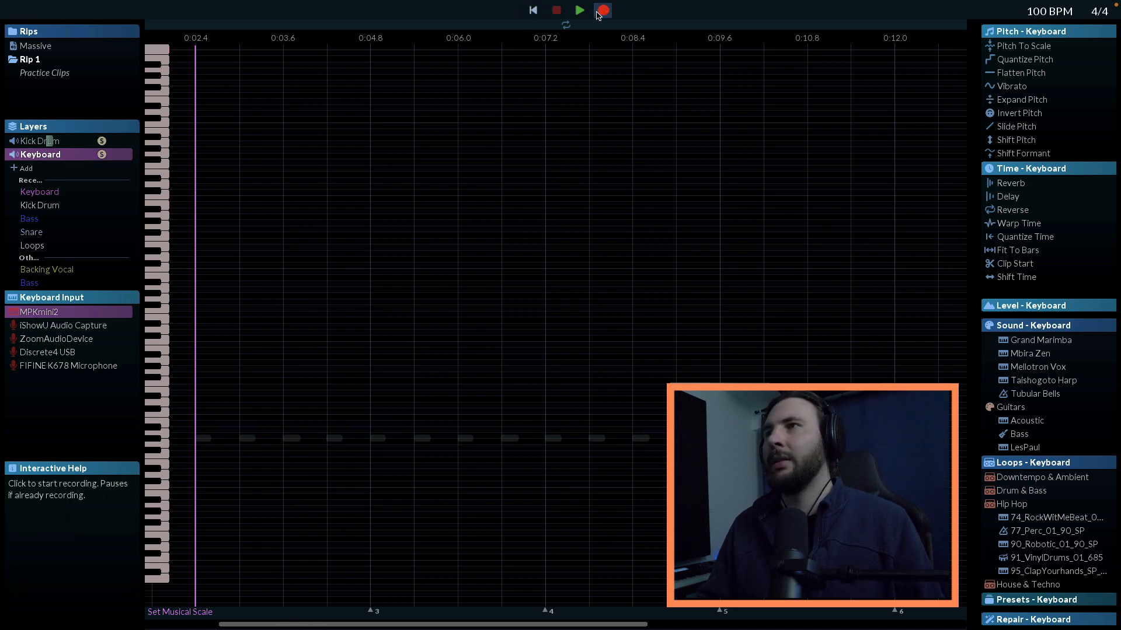
left_click(579, 11)
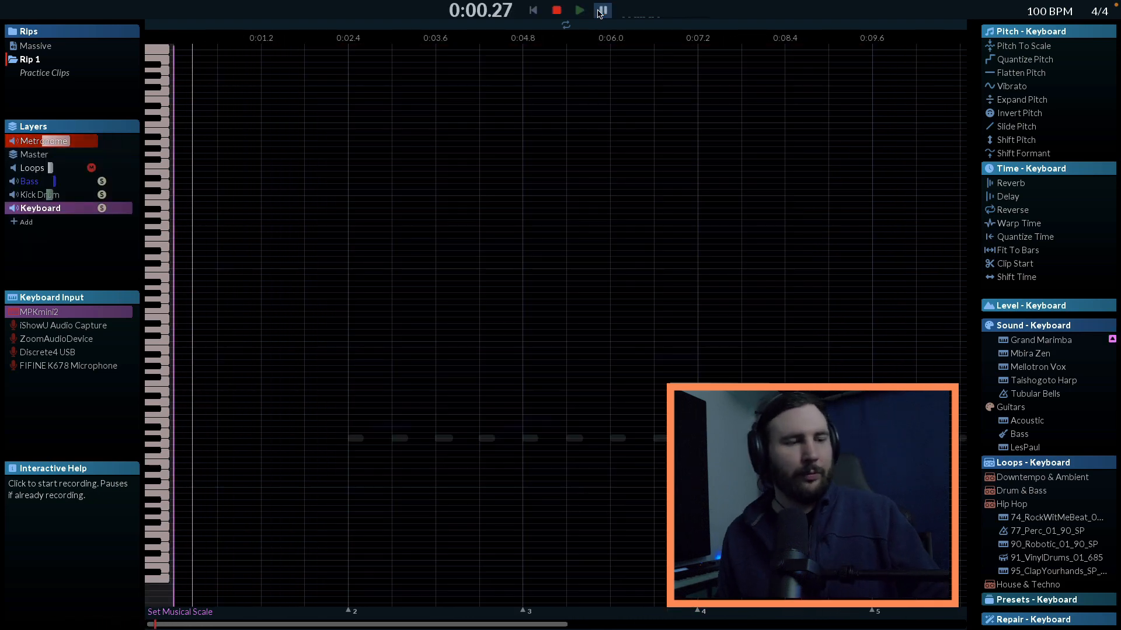
left_click(579, 11)
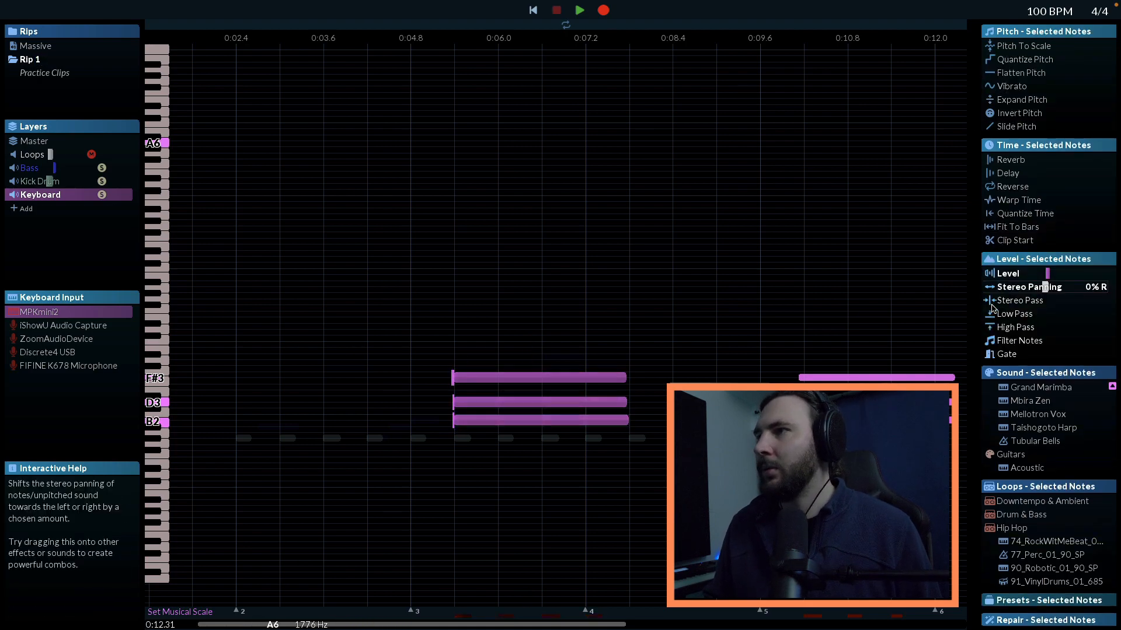
mouse_move(1027, 213)
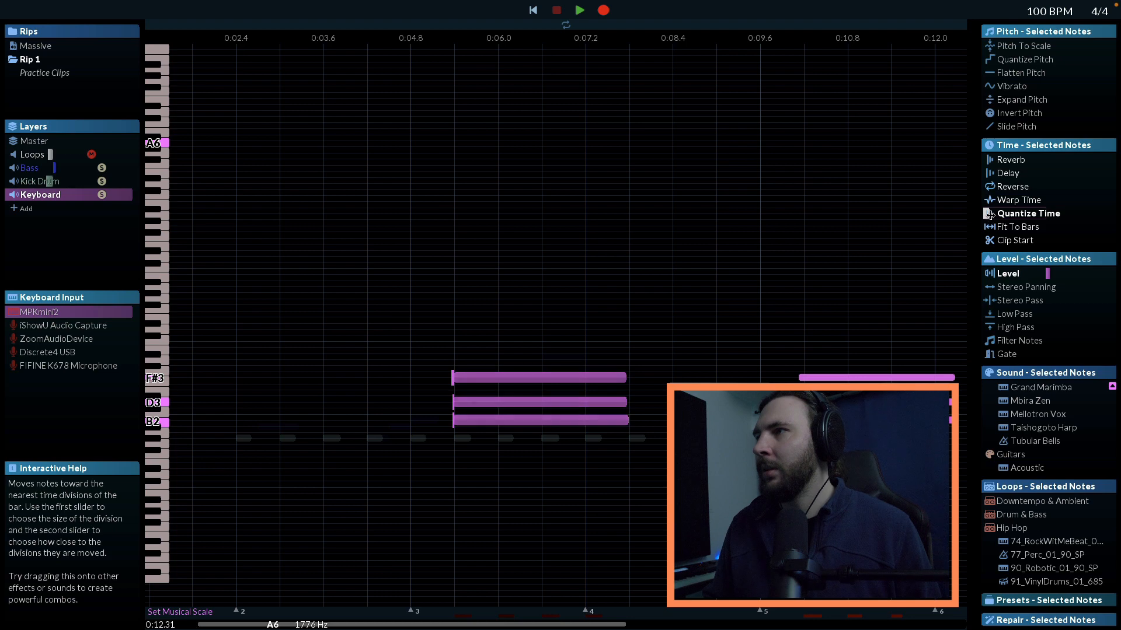
Apply Quantize Time to the selected chord notes so their starts land on the beat grid
left_click(1027, 212)
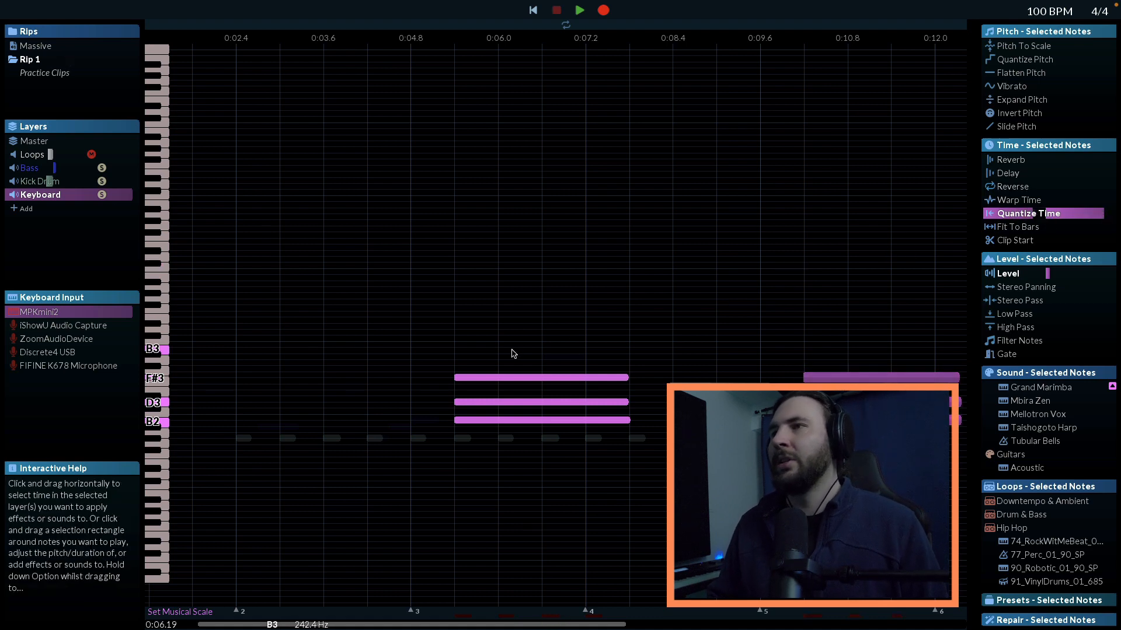
Apply the Tubular Bells sound with reverb to the chords and play them back
left_click_drag(443, 354, 847, 600)
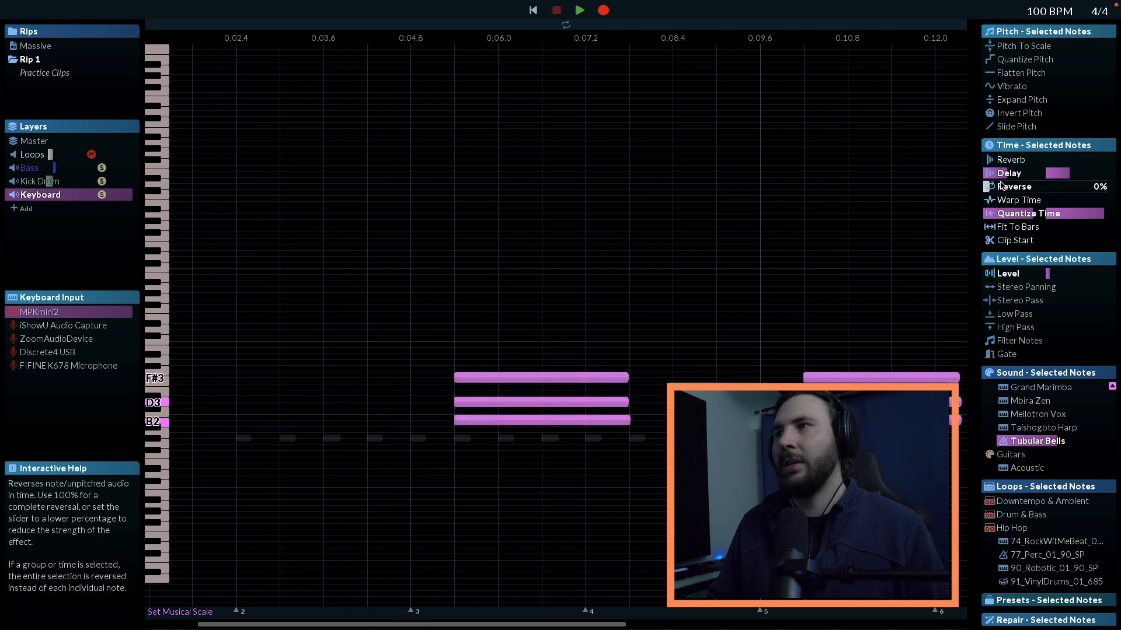
left_click(1013, 160)
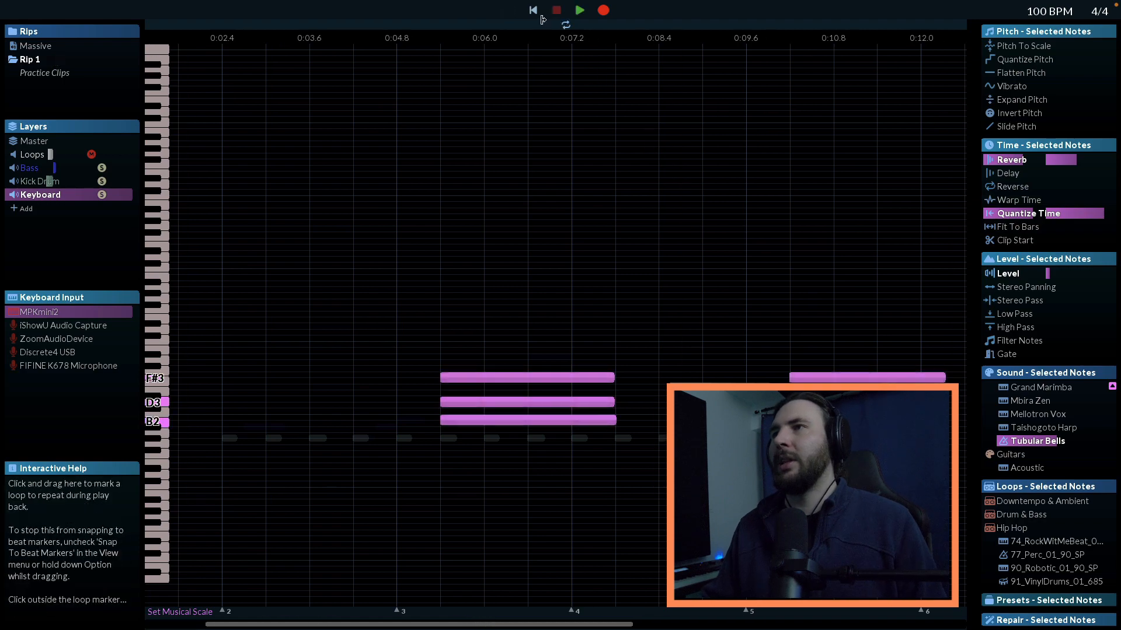
left_click(555, 10)
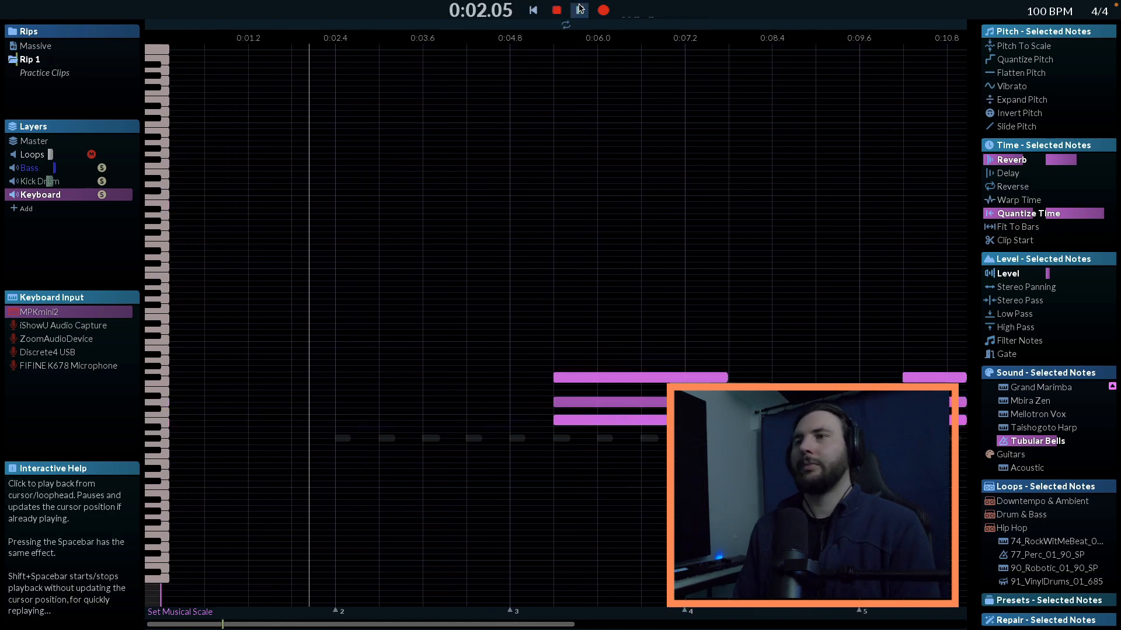
left_click(579, 11)
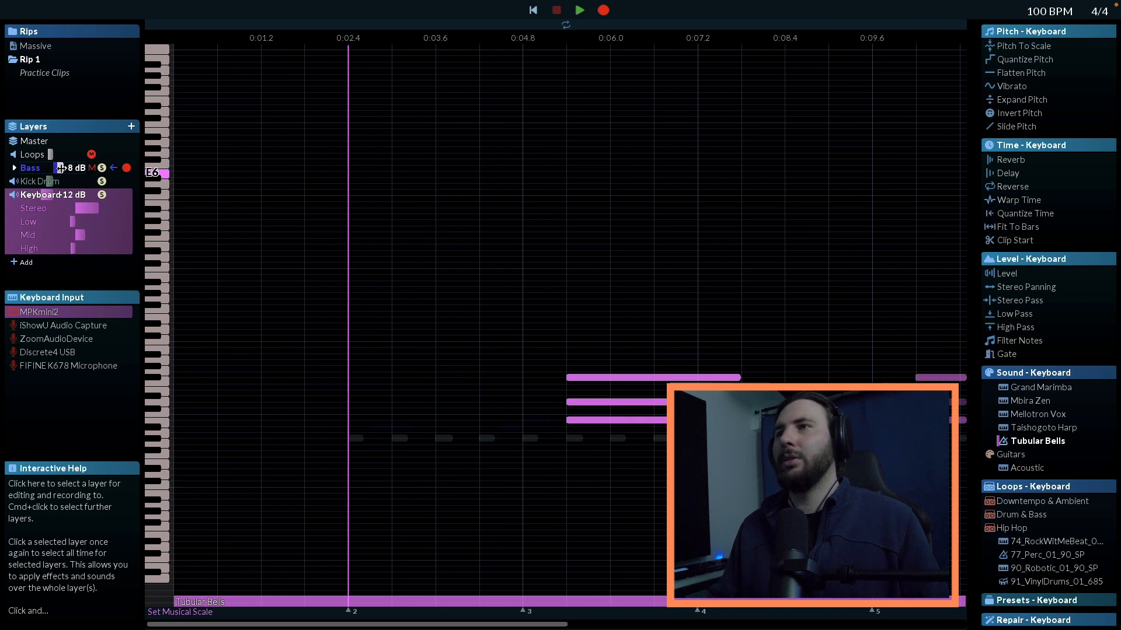
Play the rip through with the -12 dB Tubular Bells chords, then stop at the beginning
left_click(577, 9)
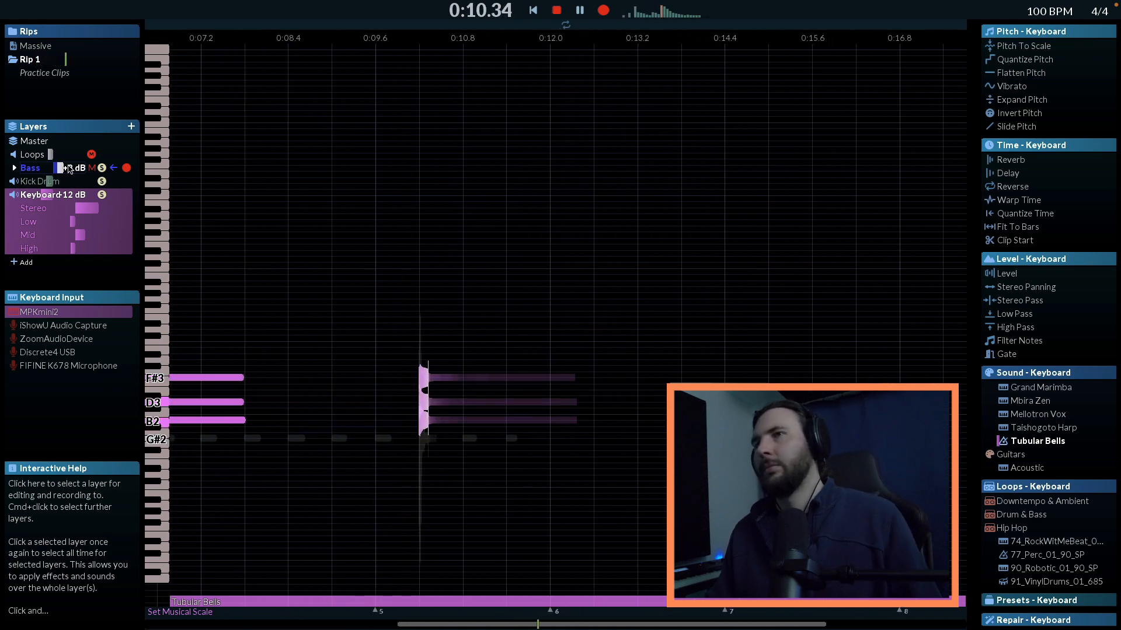
left_click(532, 9)
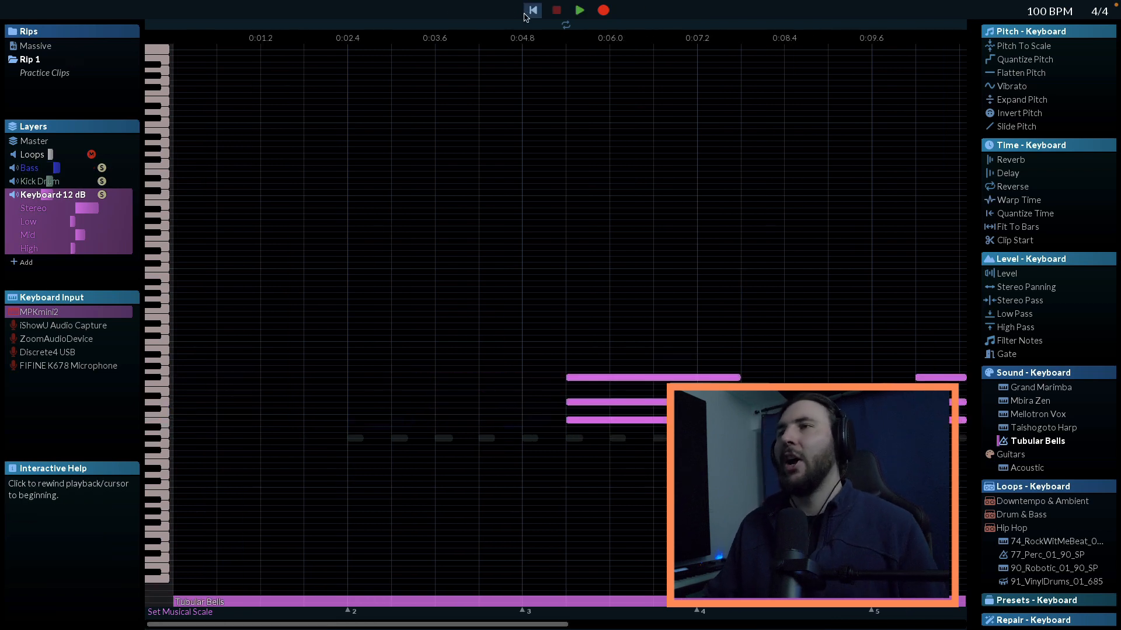
Create a Snare layer on Discrete4 USB, rewind and record a first clapper snare take
left_click(532, 10)
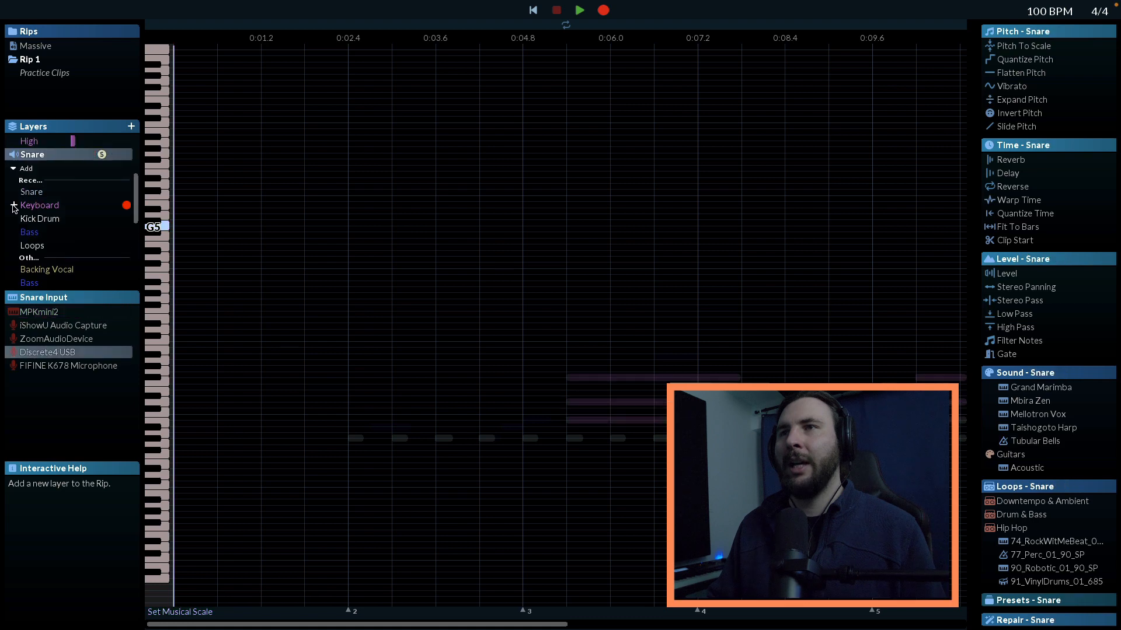
left_click(32, 154)
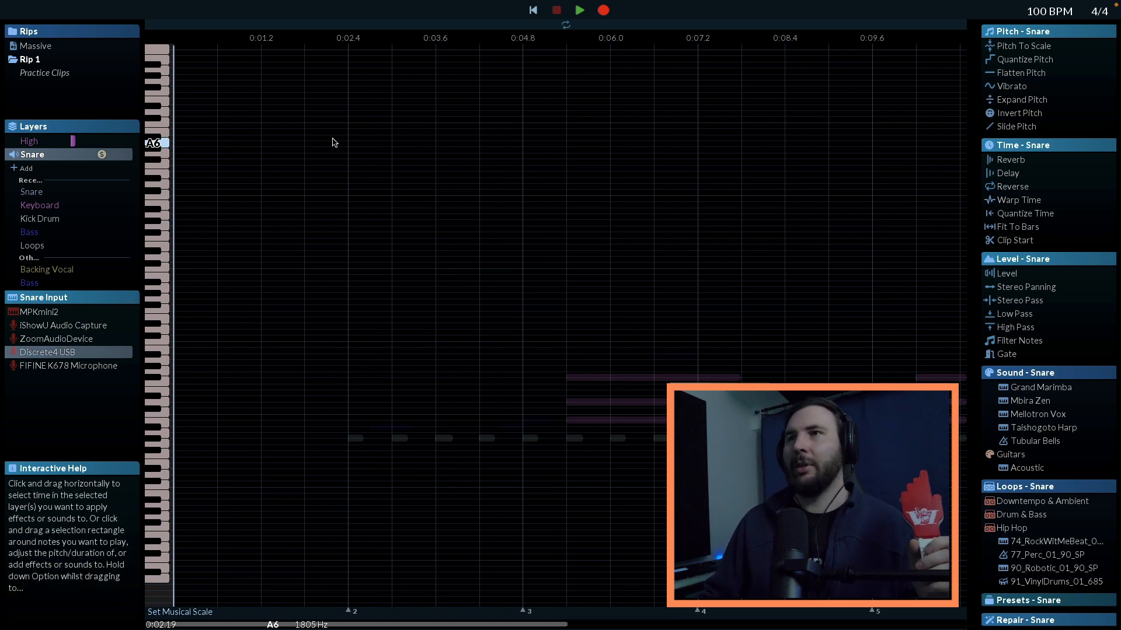
left_click(533, 10)
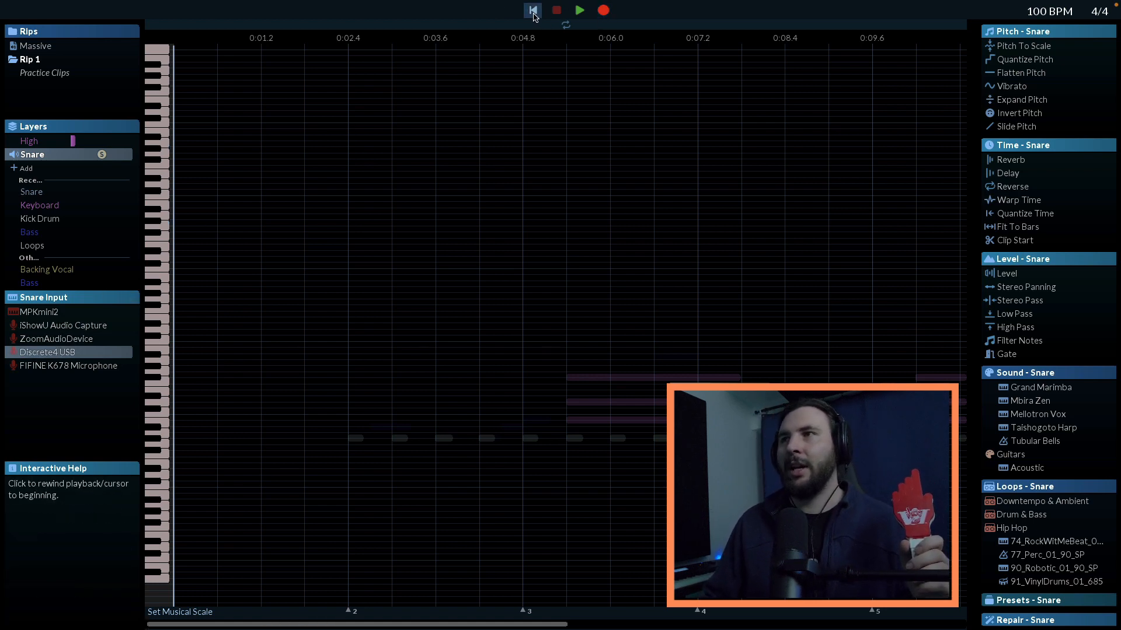
left_click(578, 10)
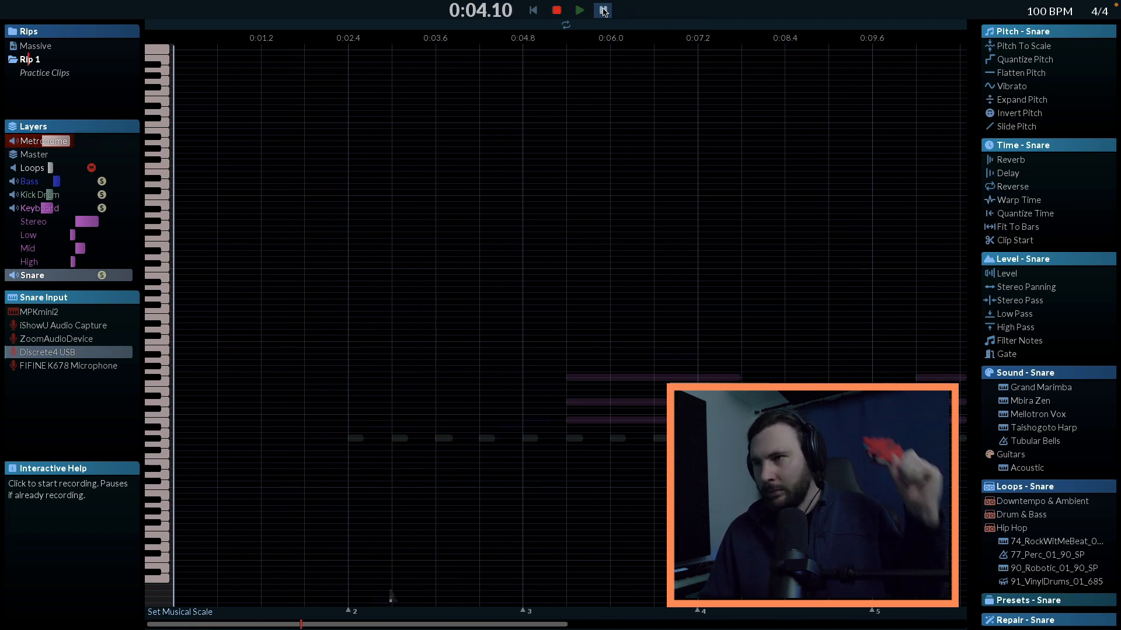
left_click(579, 10)
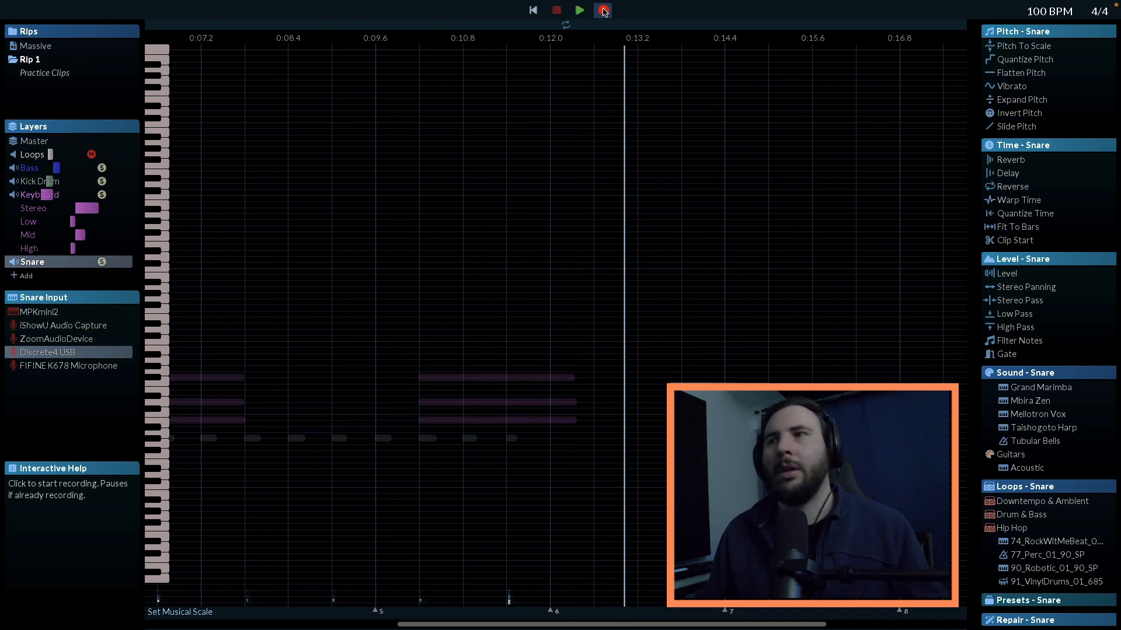
right_click(32, 154)
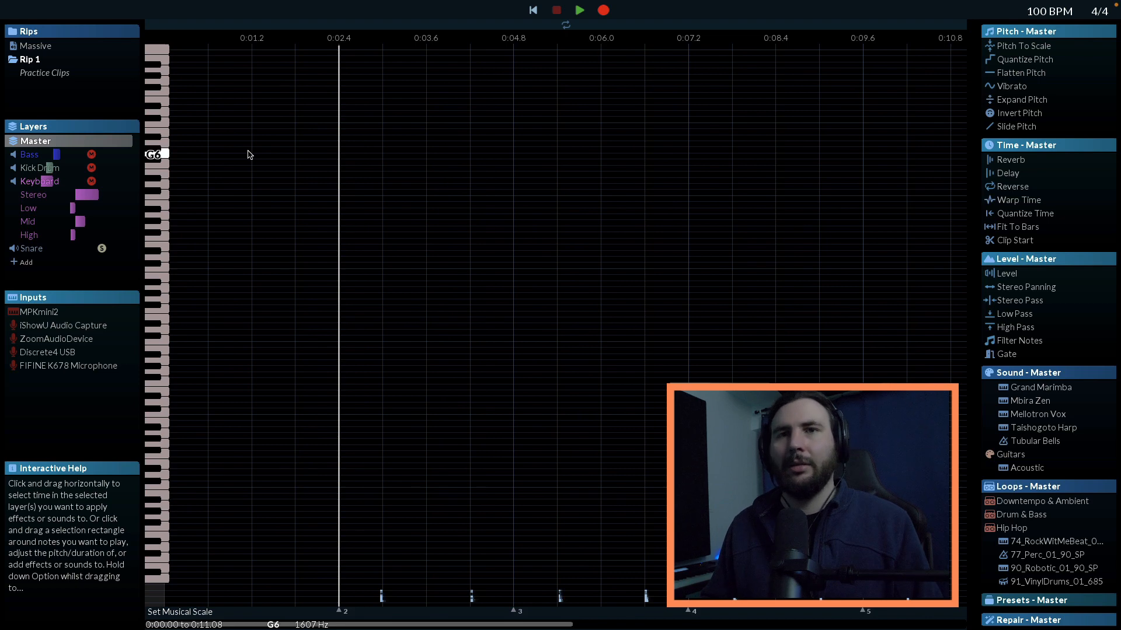
Boost the Snare layer's mid EQ and raise its low EQ to +7 dB while replaying the rip
left_click(579, 11)
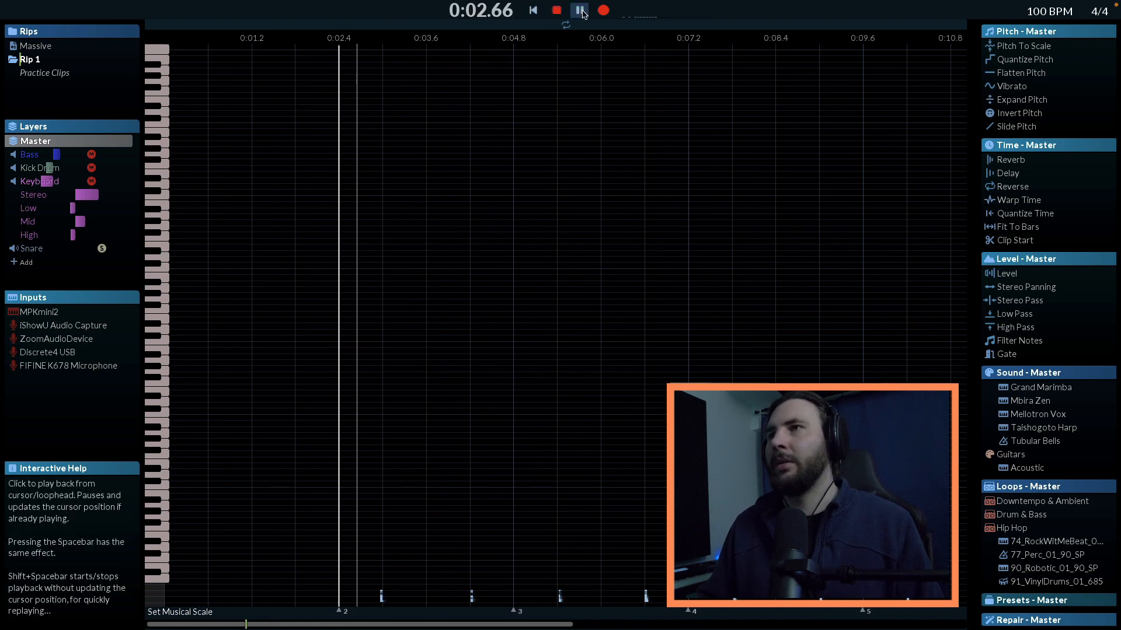
left_click(580, 11)
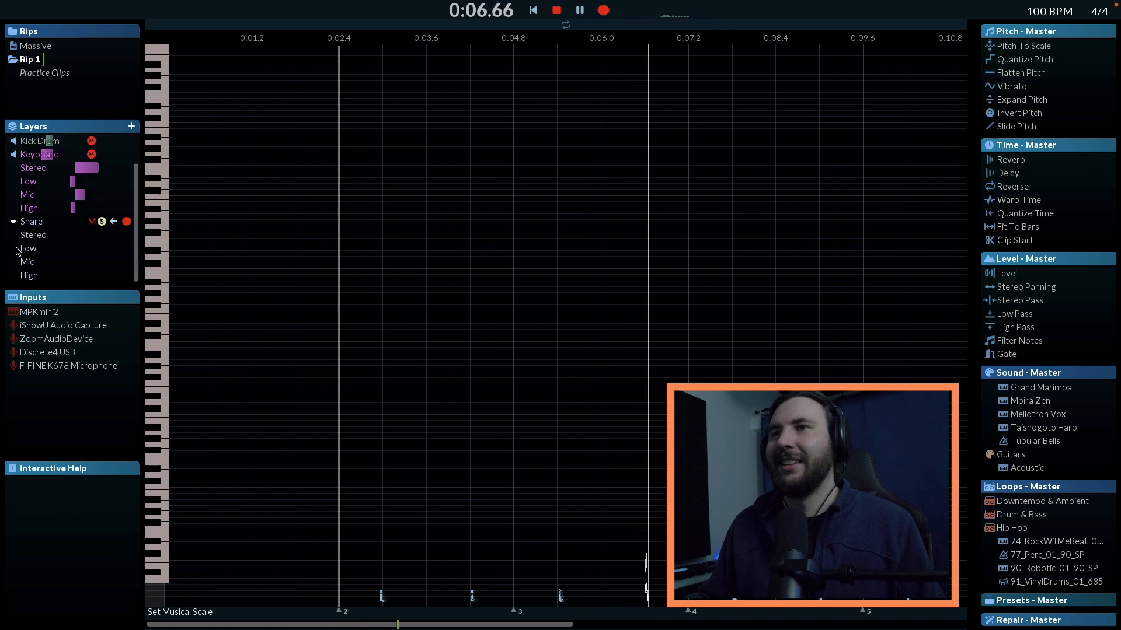
left_click_drag(75, 262, 87, 261)
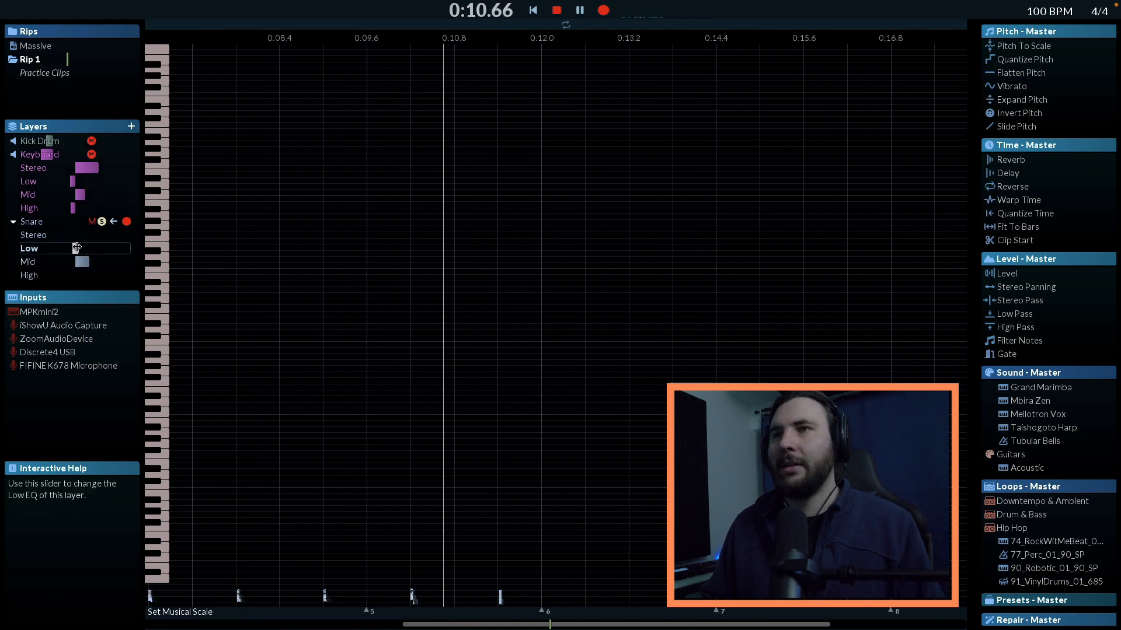
left_click_drag(75, 248, 84, 247)
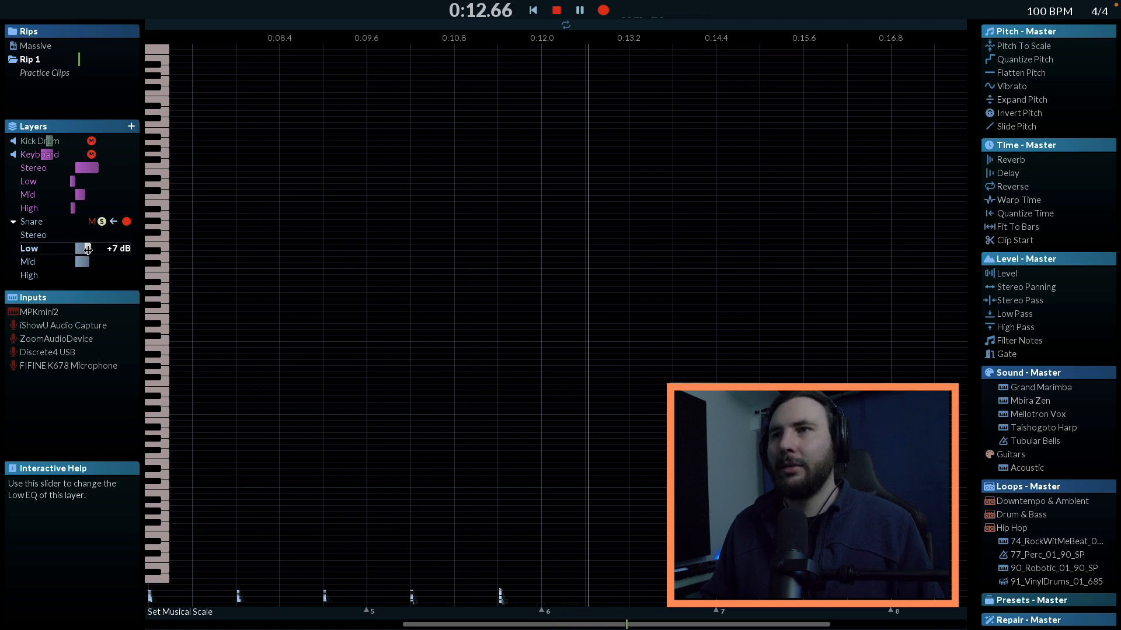
left_click(579, 11)
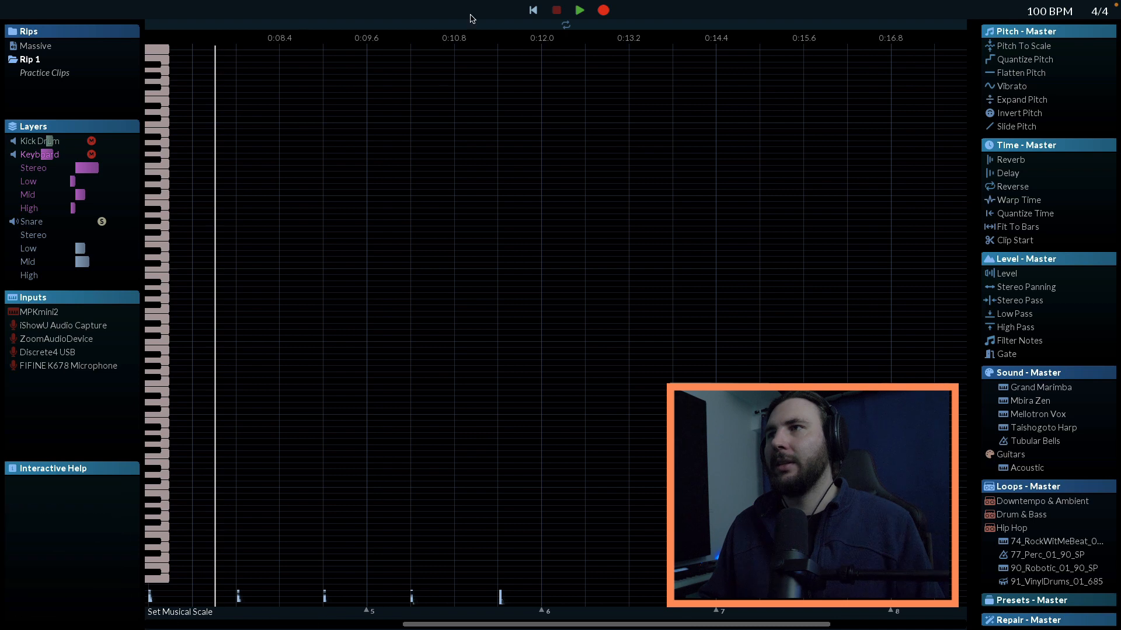
left_click(579, 9)
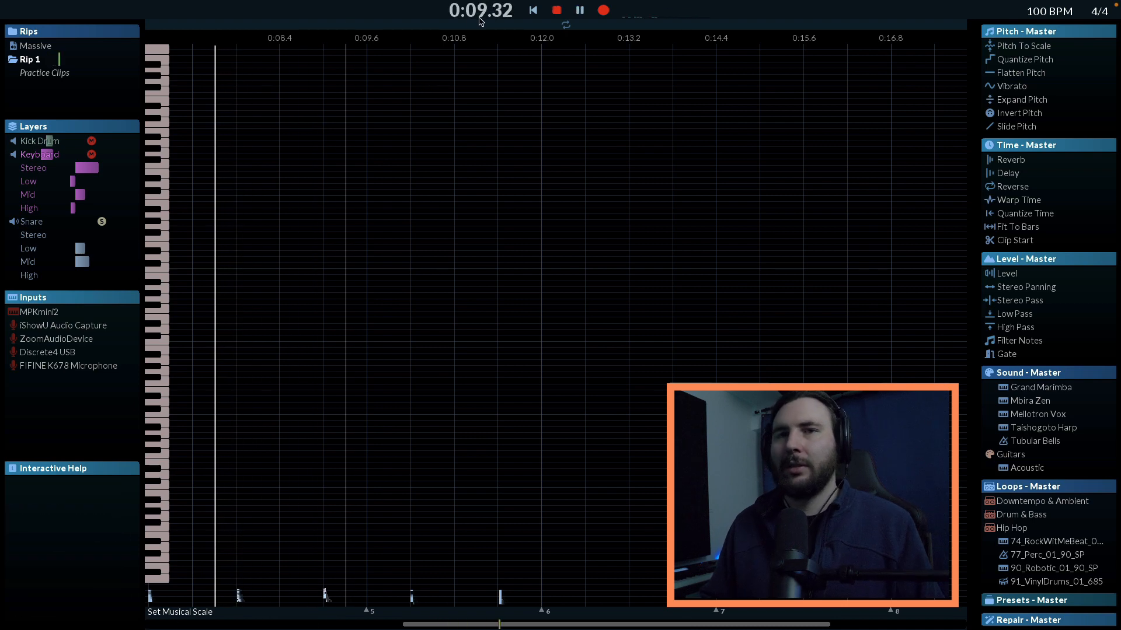
left_click(579, 10)
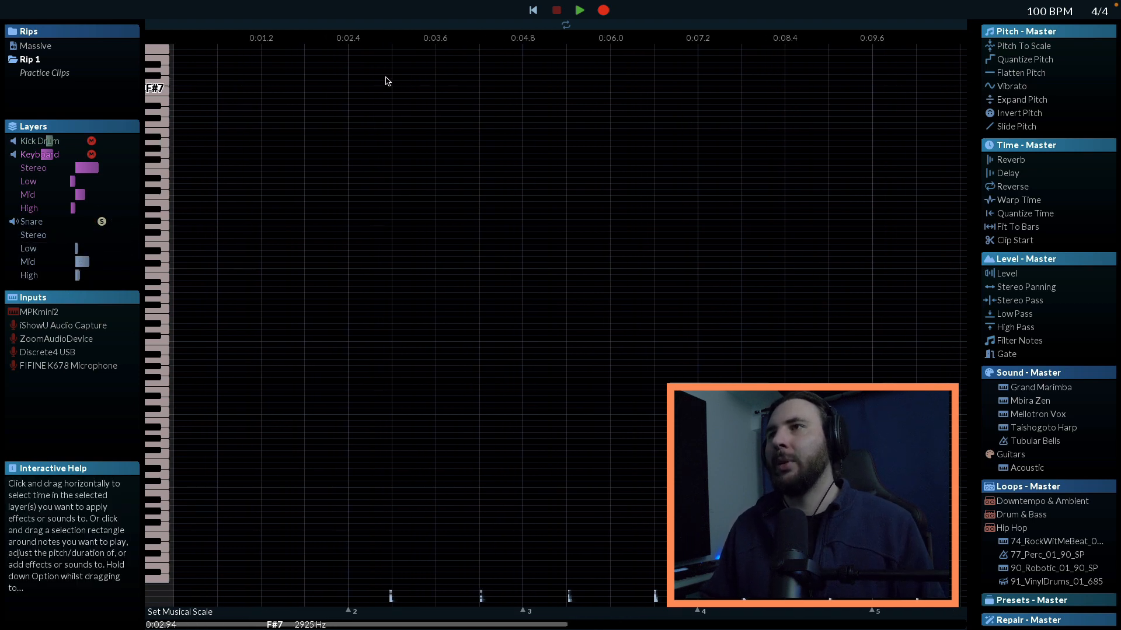
left_click(579, 9)
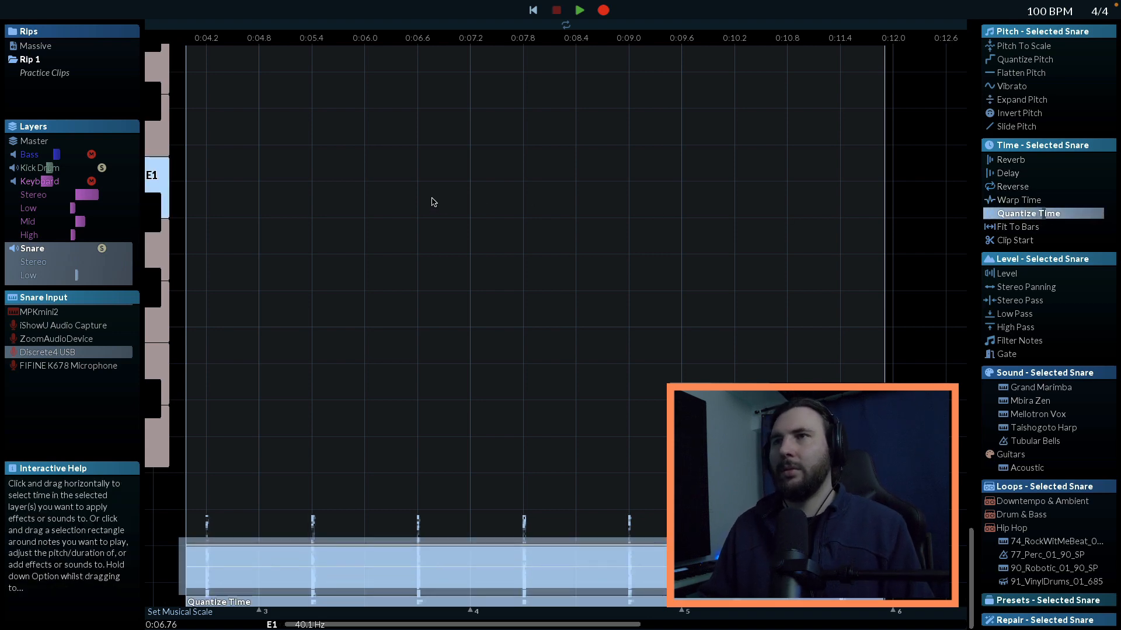
Apply Quantize Time to the snare hits and line up Mellotron Vox as their sound
left_click(579, 10)
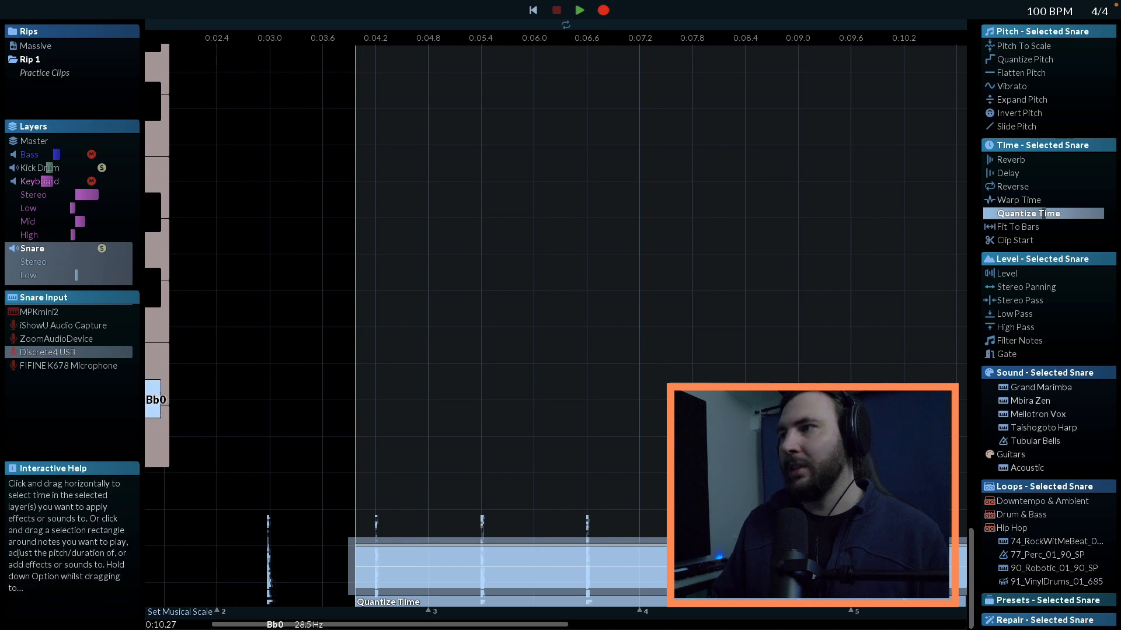
left_click(1037, 413)
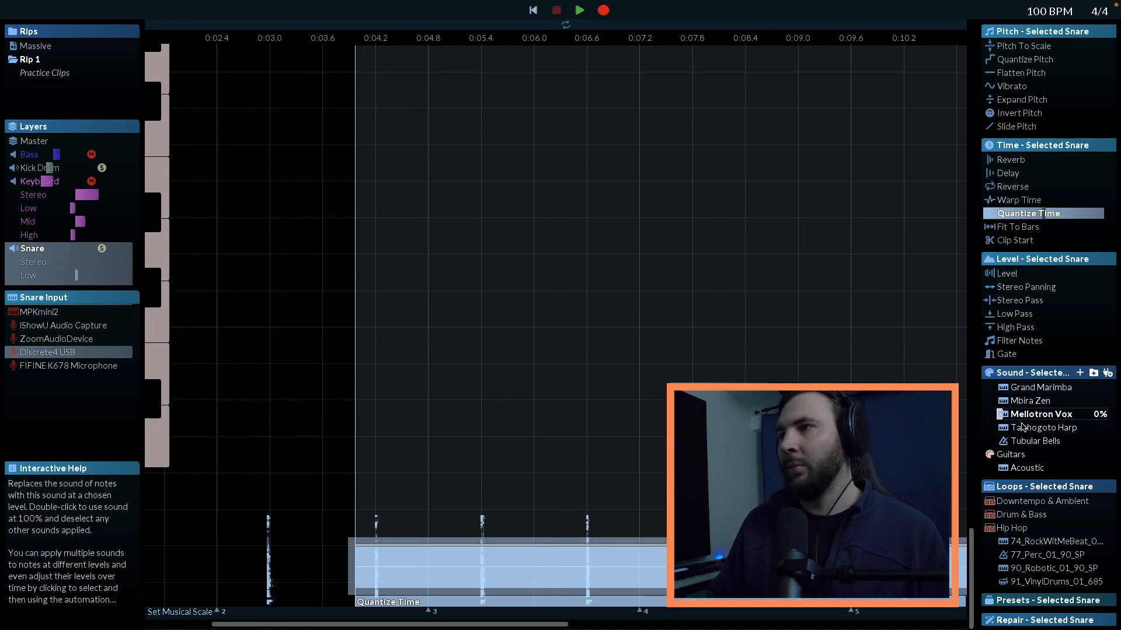